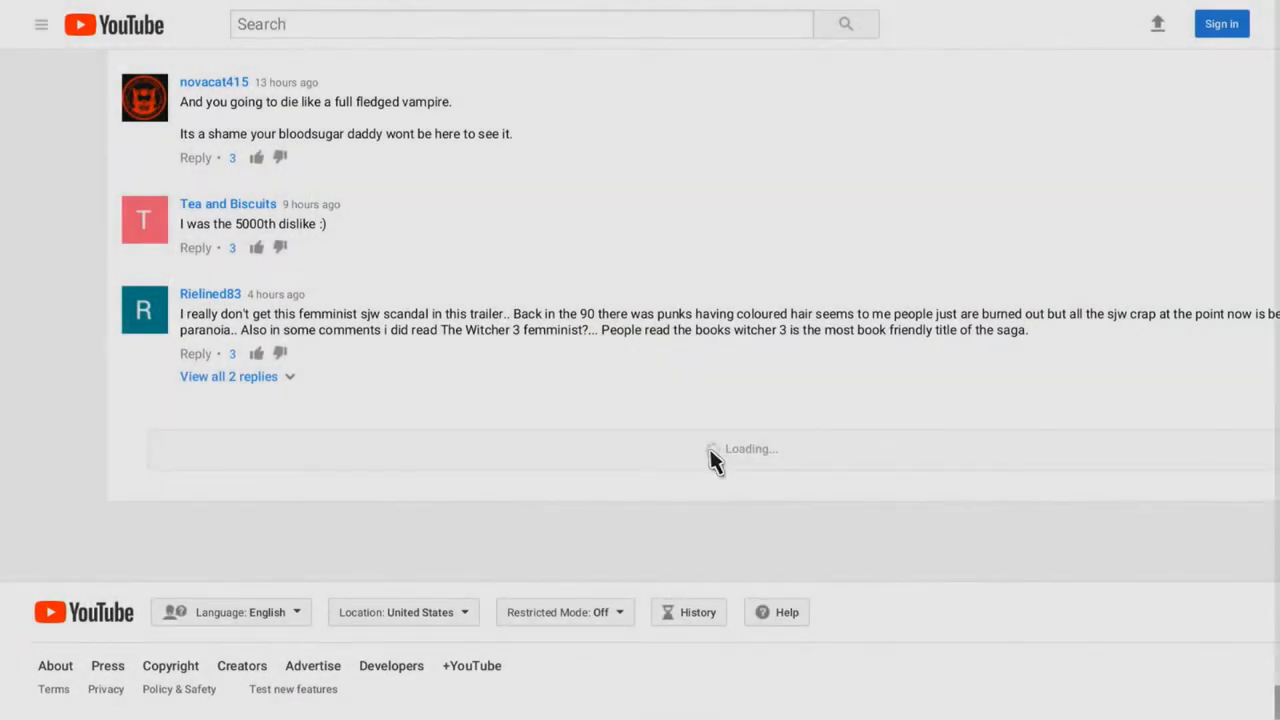
# Scroll down the announce trailer comments to the Mad Max and Borderlands remark
pyautogui.scroll(-3)
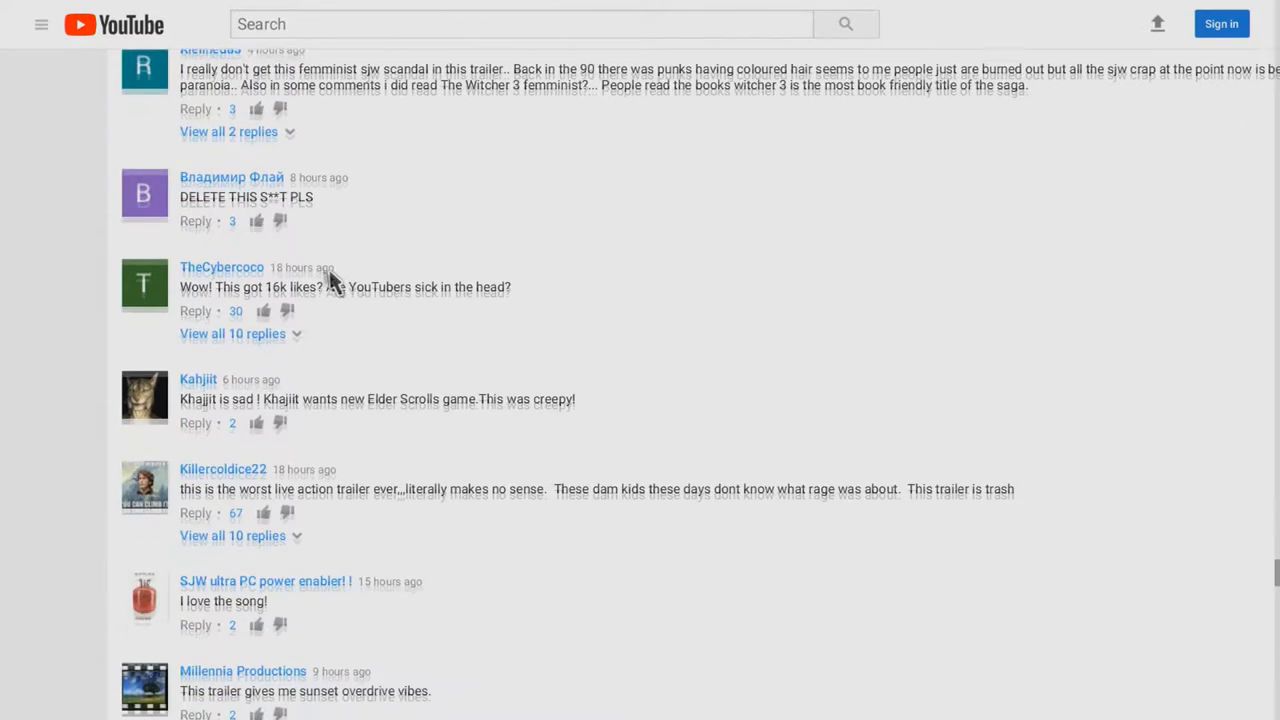
pyautogui.scroll(-3)
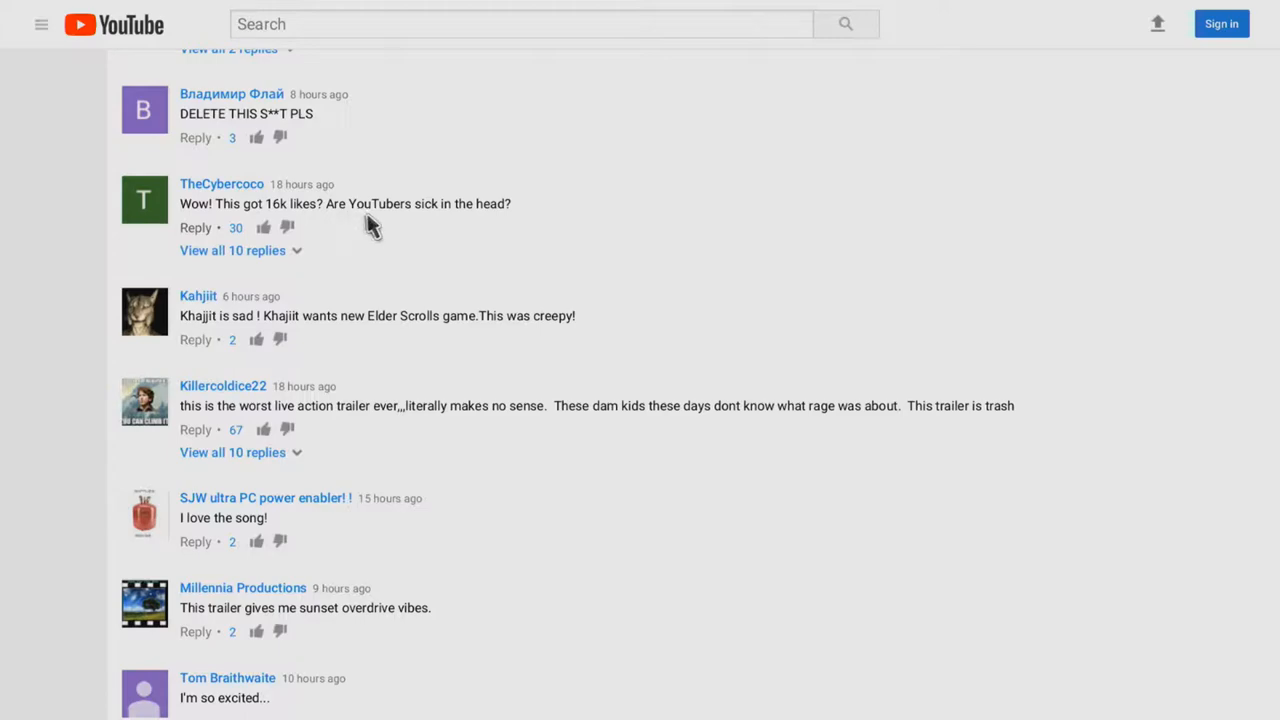
pyautogui.scroll(-3)
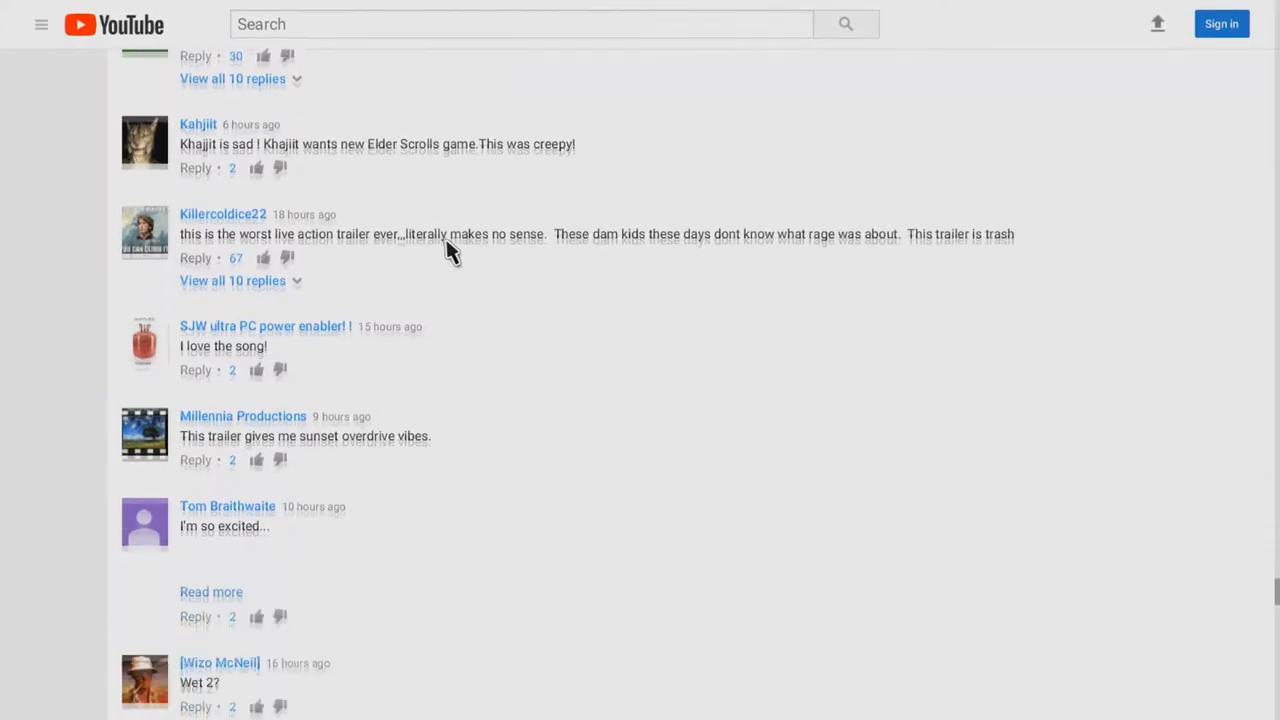
pyautogui.scroll(-3)
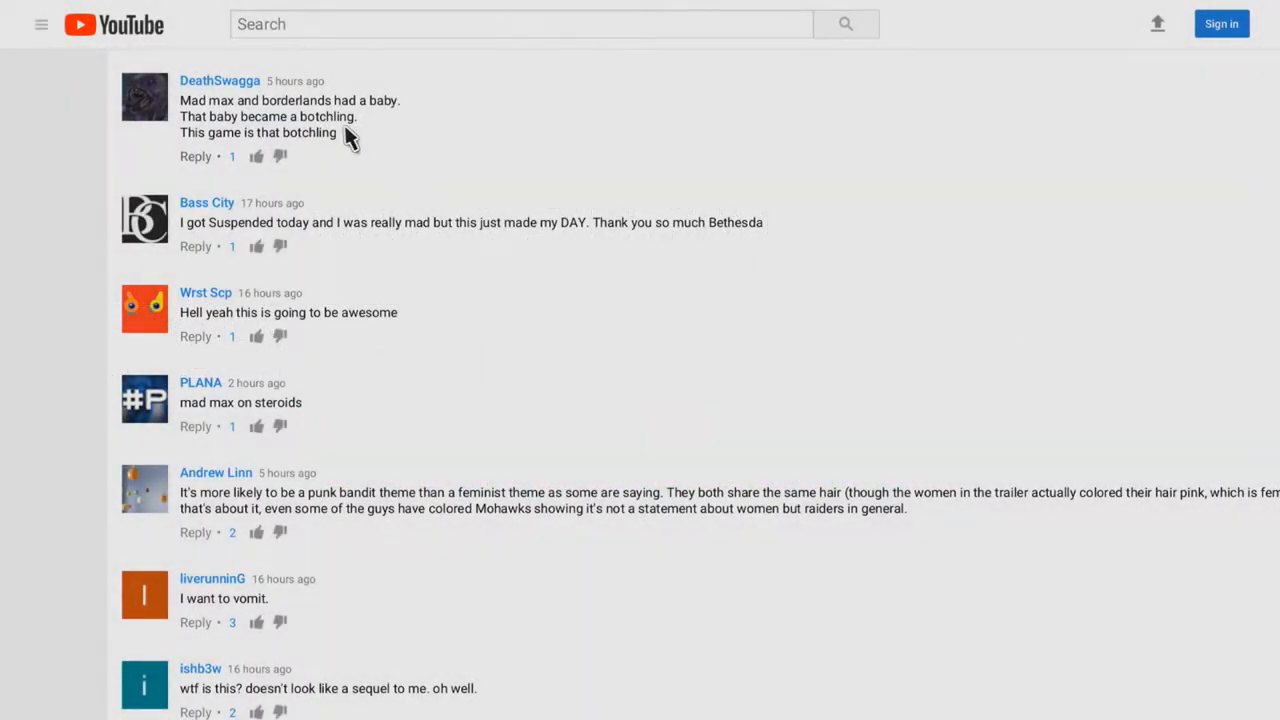
pyautogui.moveTo(435, 192)
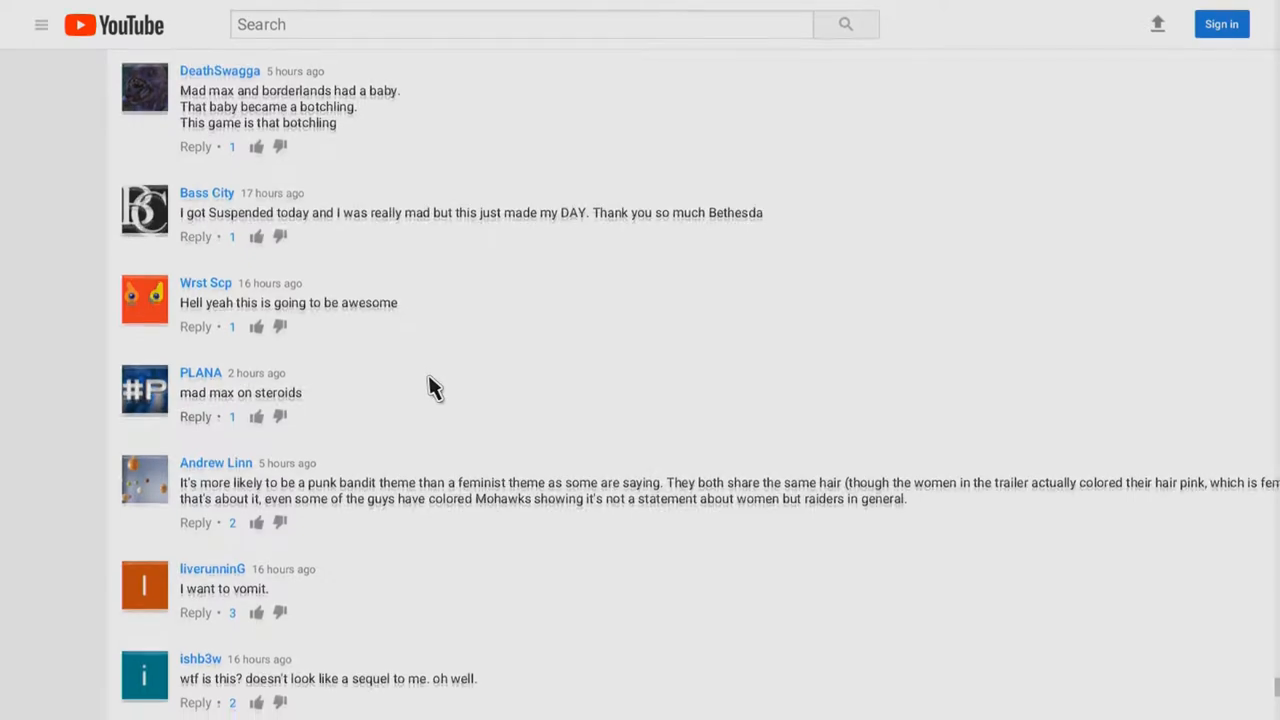
# Scroll to the end of the loaded comments, ending at the Fallout V wish
pyautogui.scroll(-3)
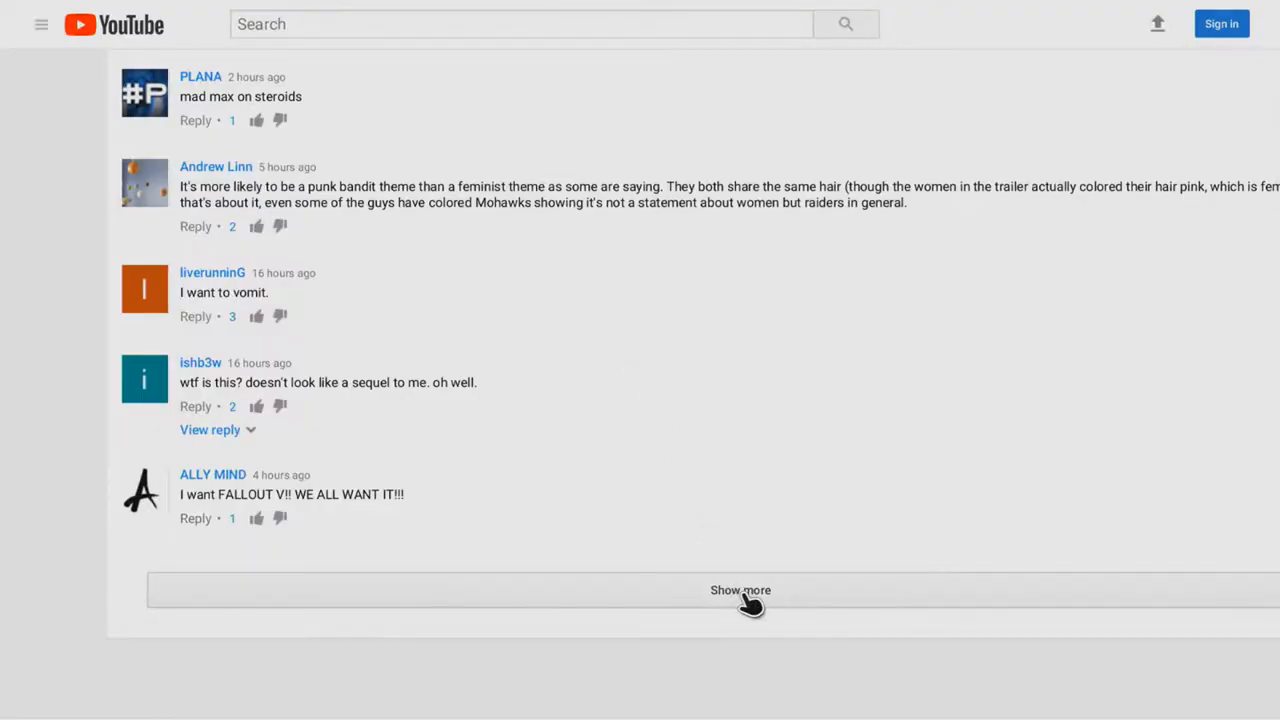
# Load more announce trailer comments with Show more and read past the Fallout V wish
pyautogui.click(740, 590)
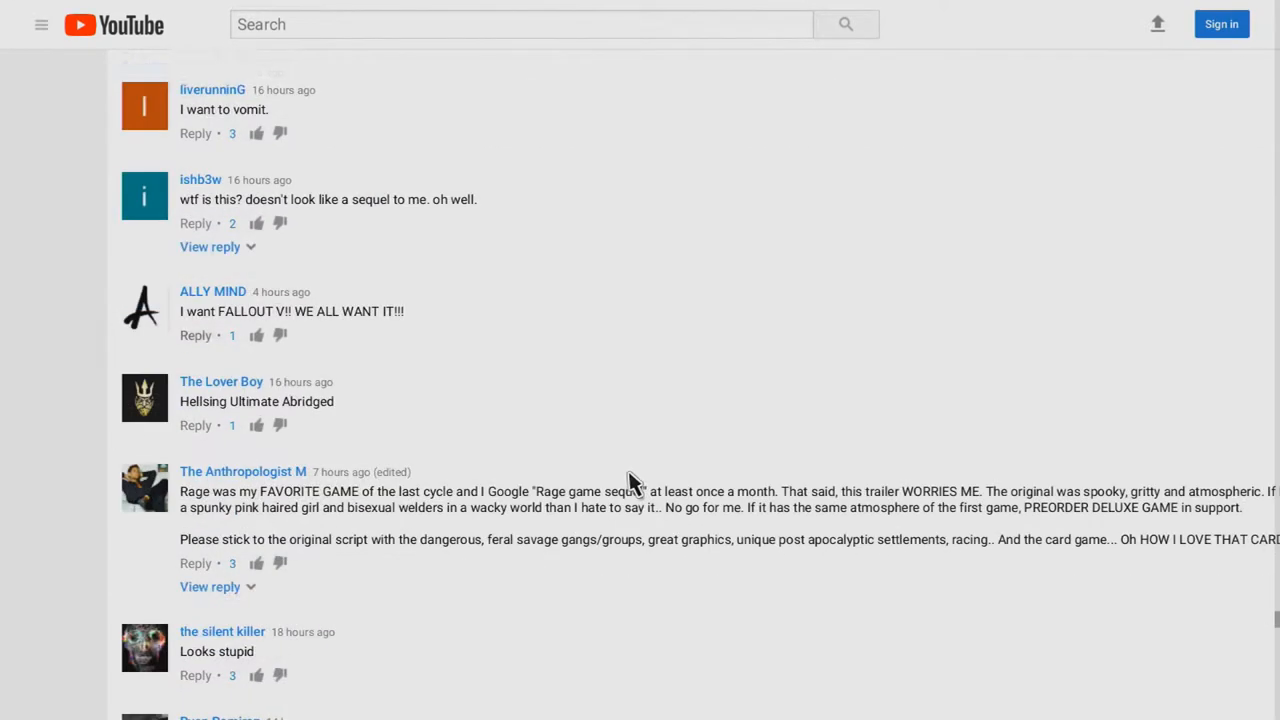
pyautogui.scroll(-3)
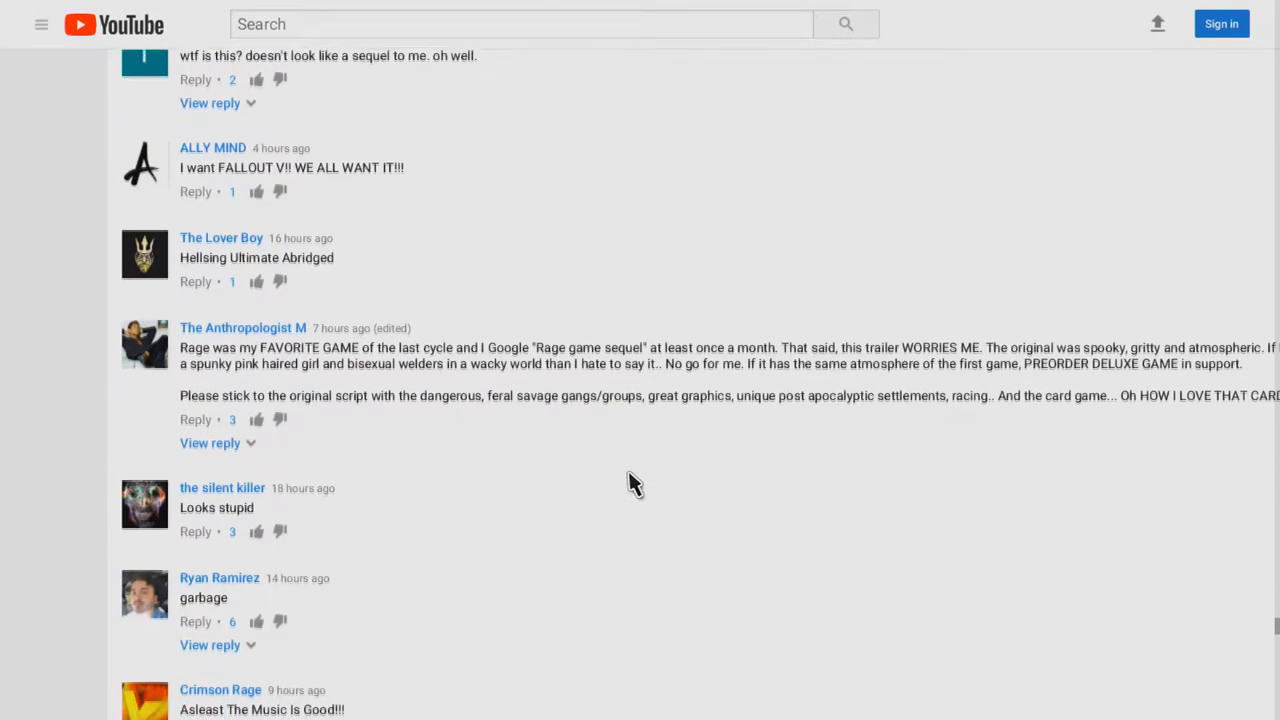
pyautogui.scroll(-3)
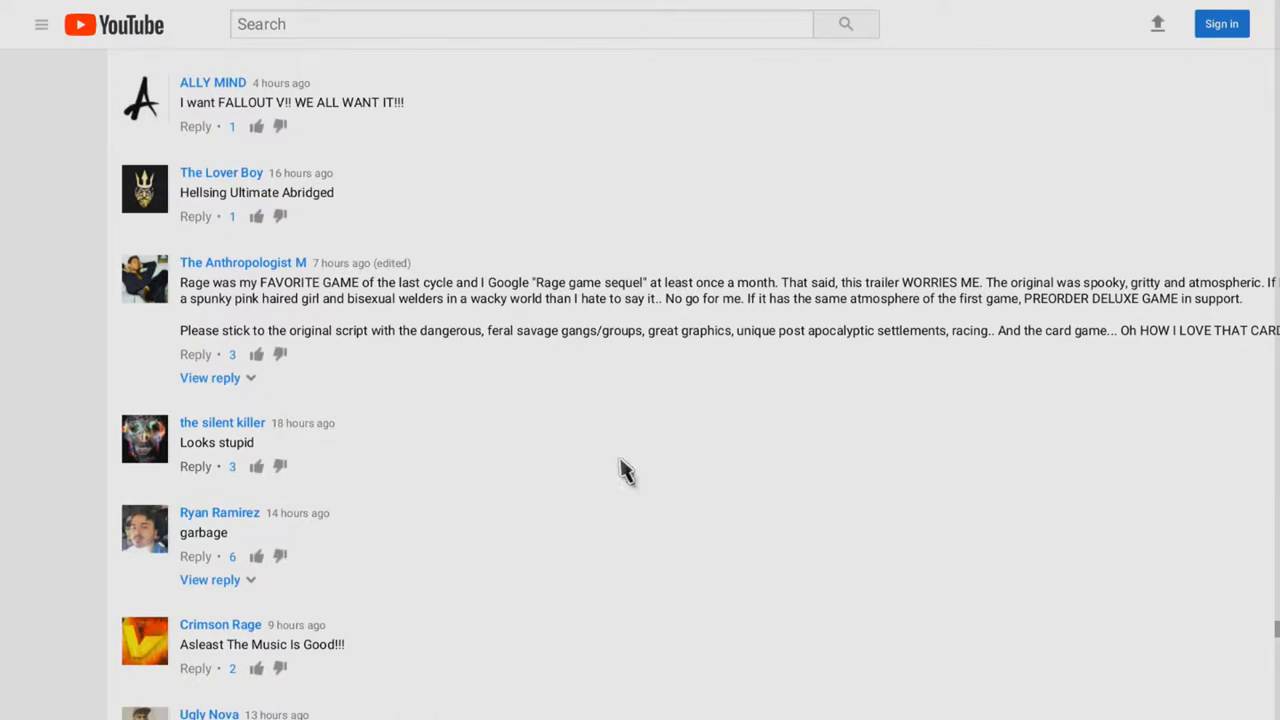
pyautogui.moveTo(610, 345)
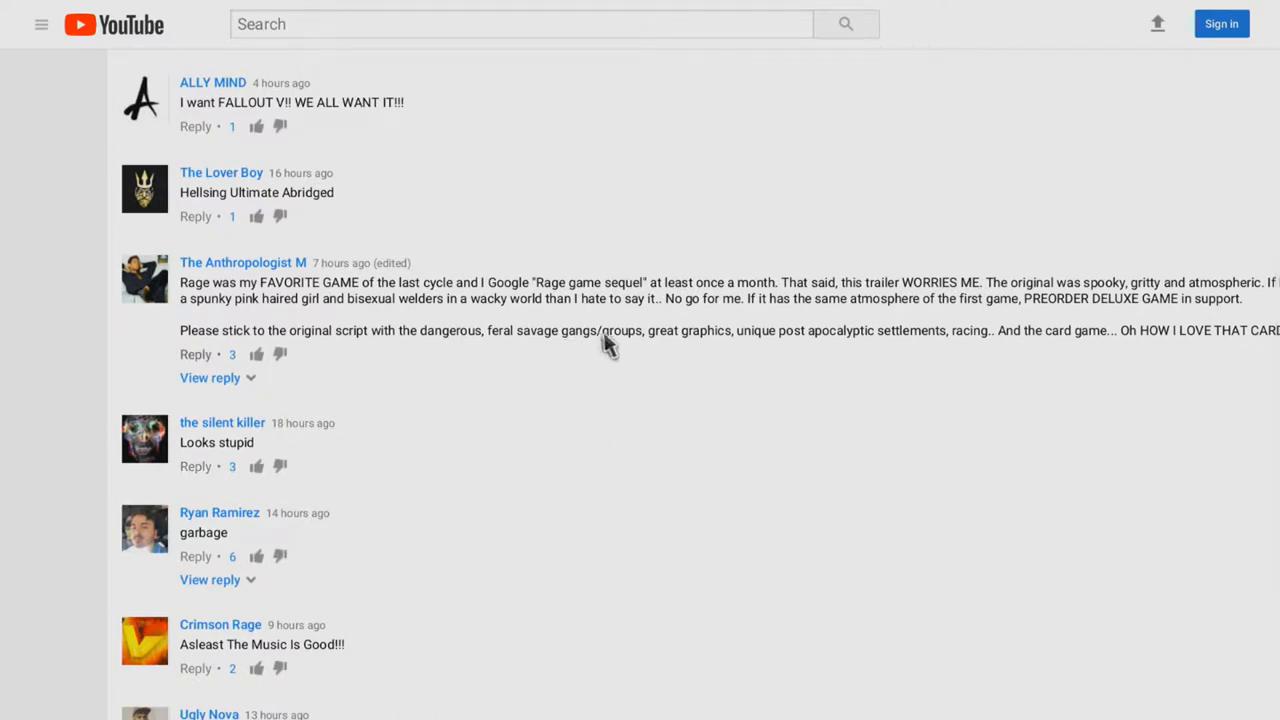
pyautogui.scroll(-3)
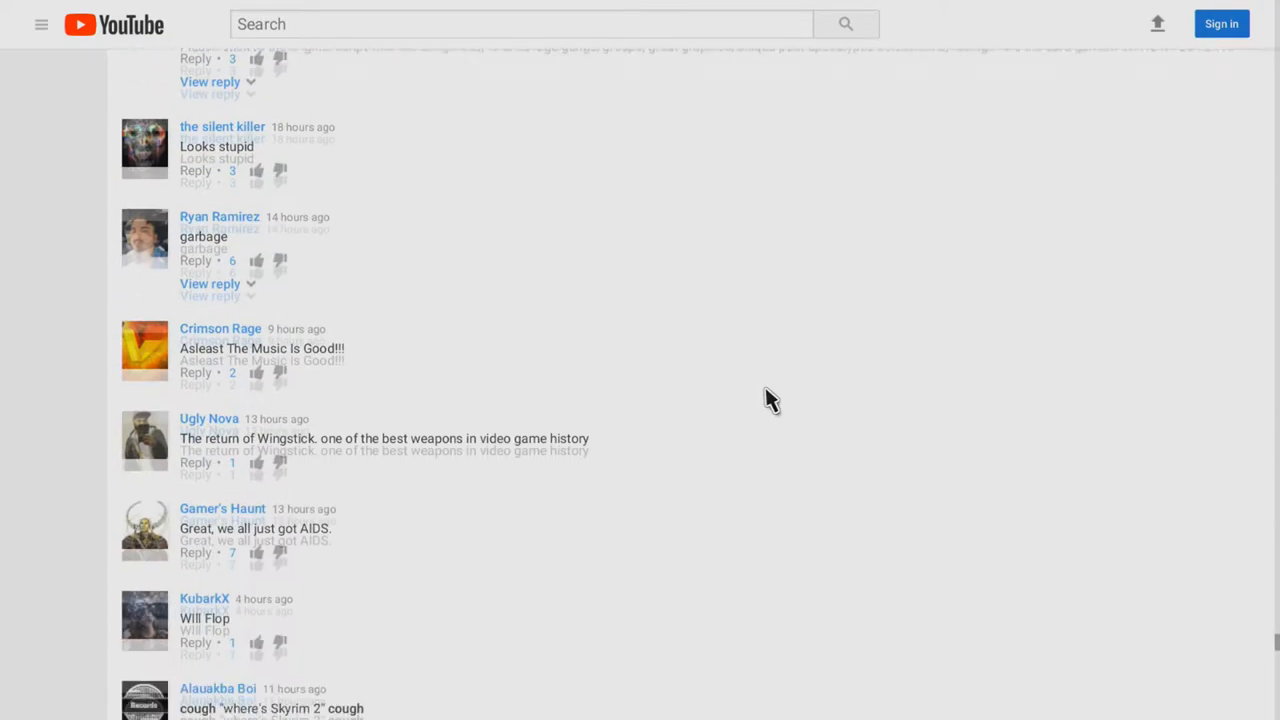
pyautogui.scroll(-3)
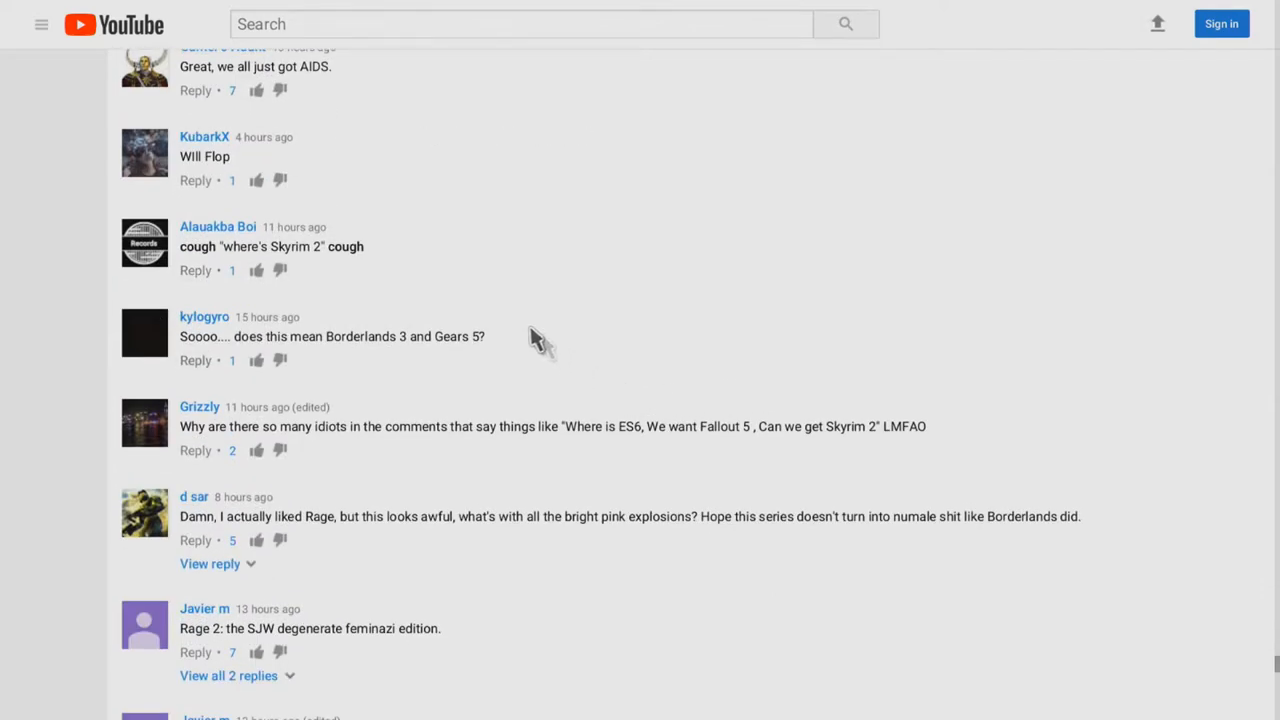
pyautogui.moveTo(218, 170)
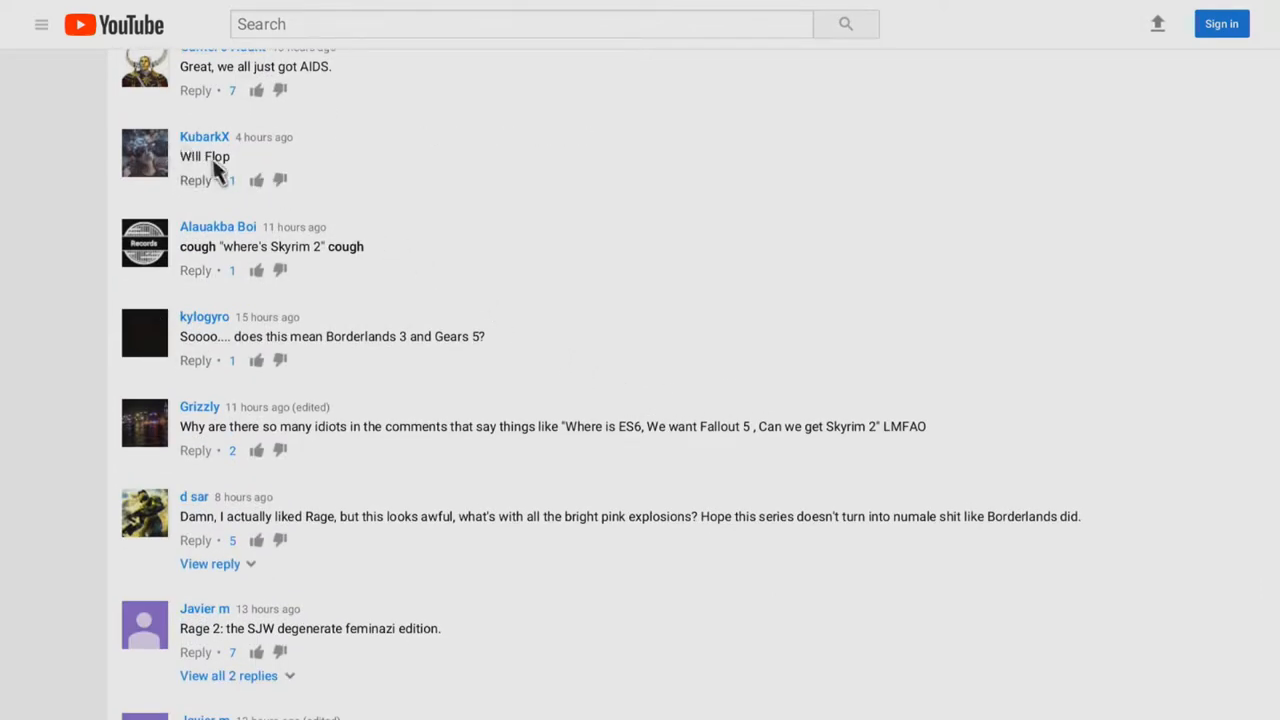
pyautogui.moveTo(357, 337)
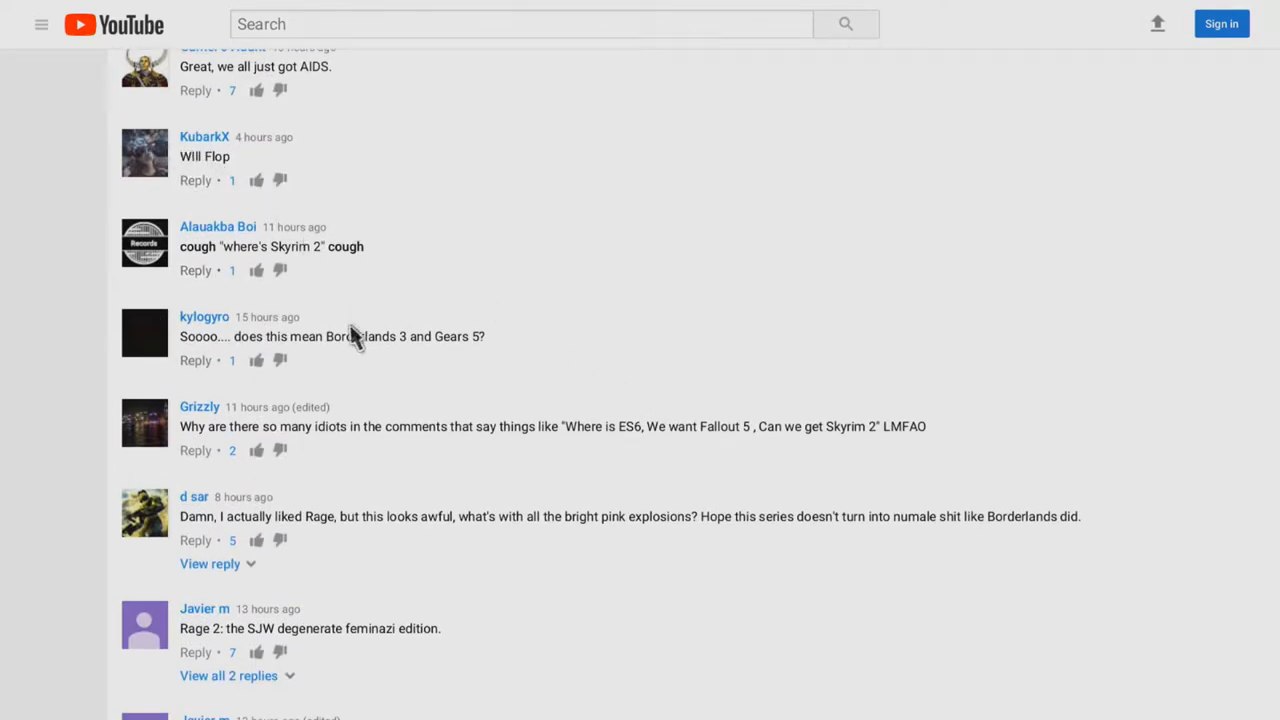
pyautogui.scroll(-3)
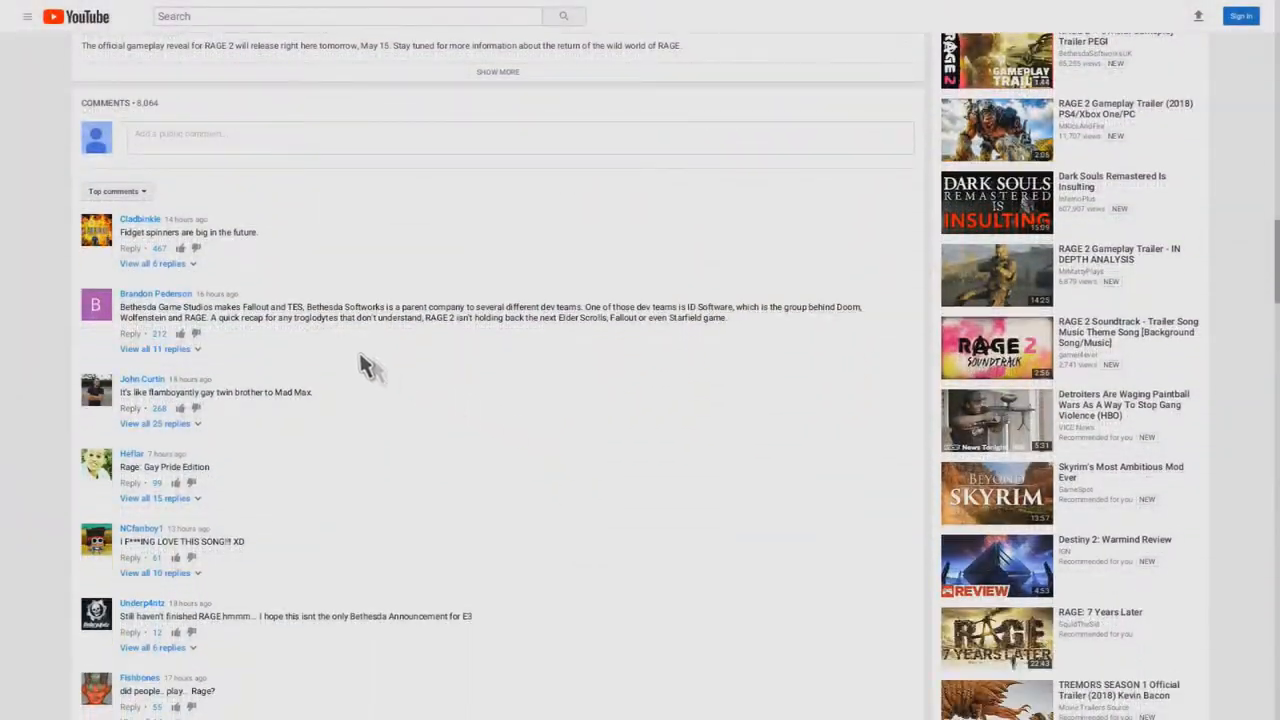
# Skim the announce trailer's most-replied top comments
pyautogui.scroll(-3)
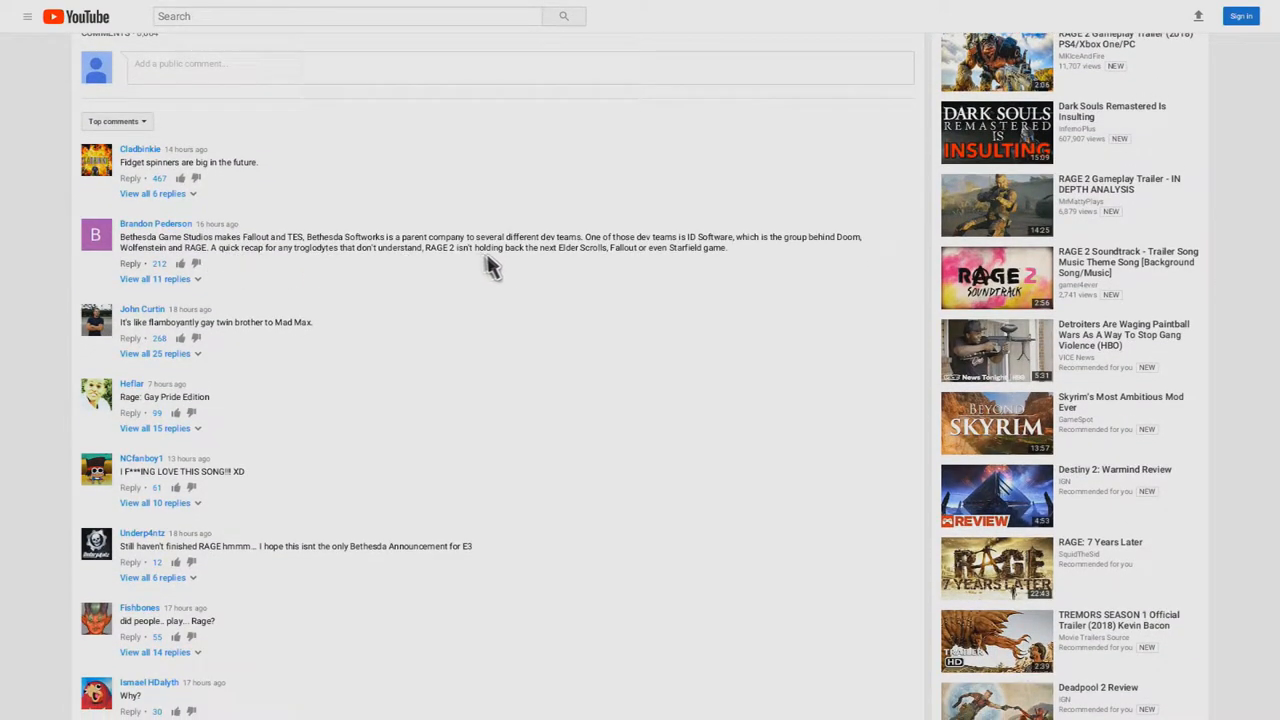
pyautogui.scroll(-3)
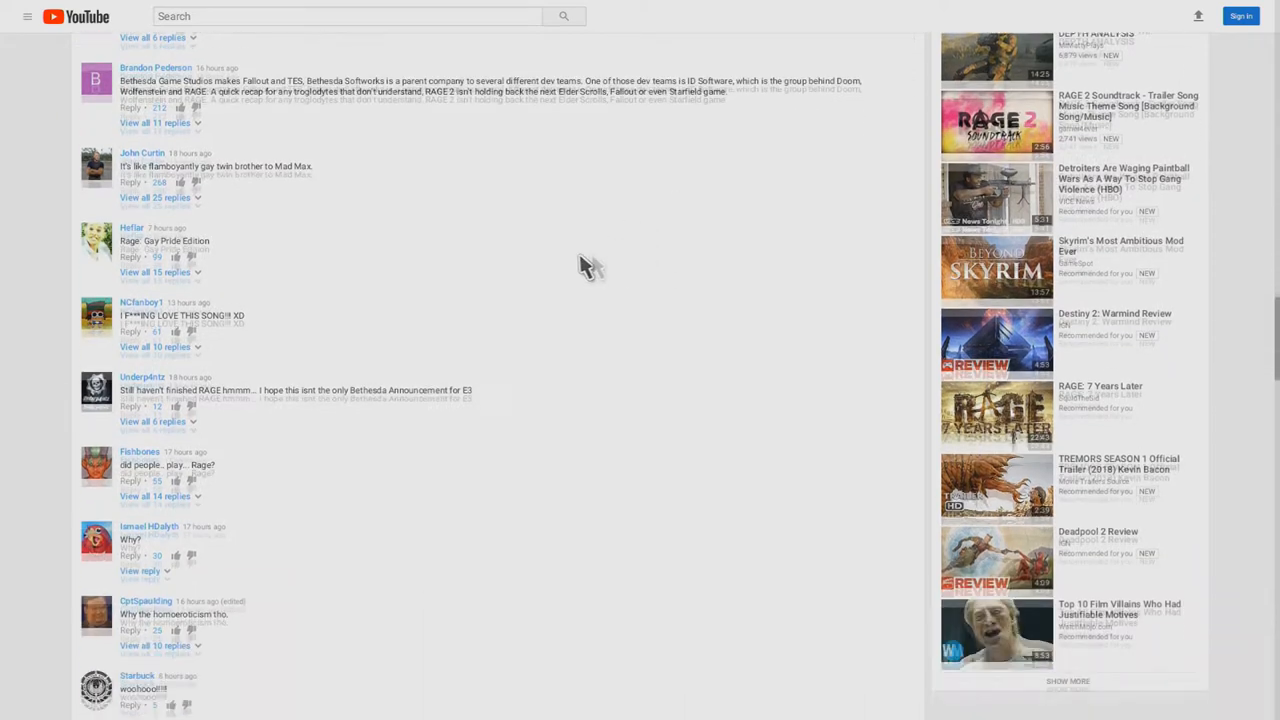
pyautogui.scroll(-3)
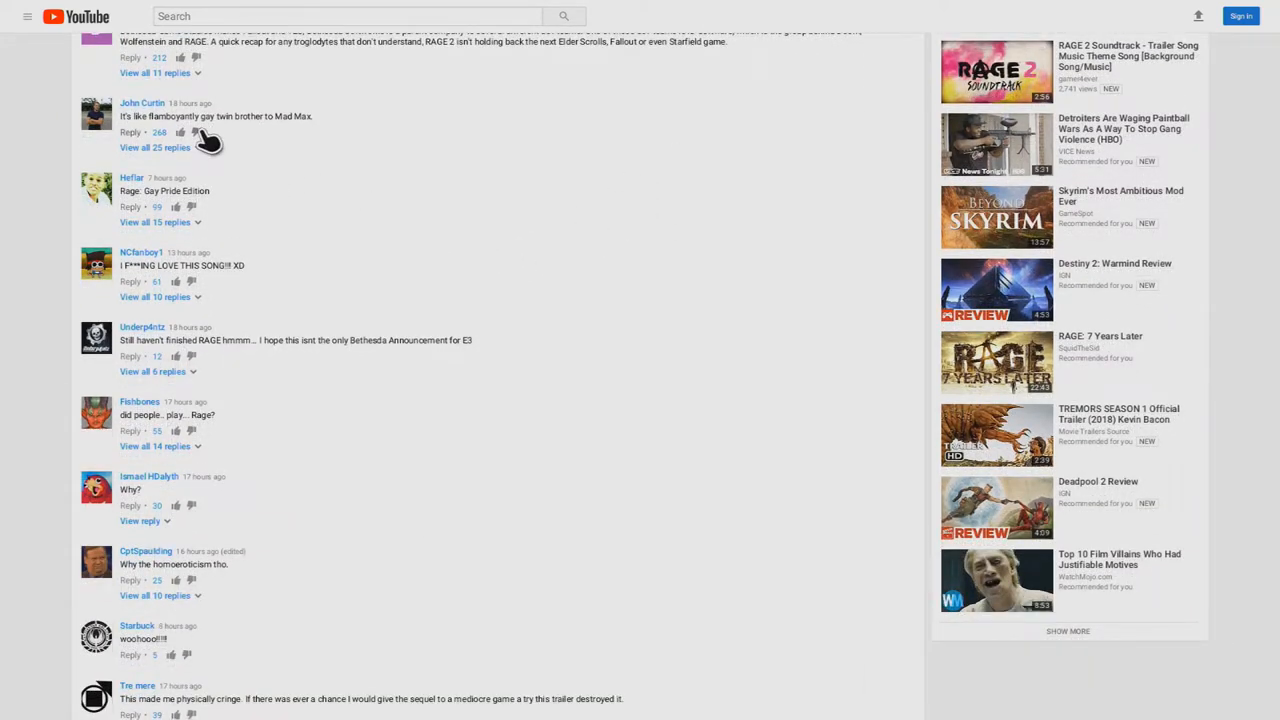
pyautogui.scroll(-3)
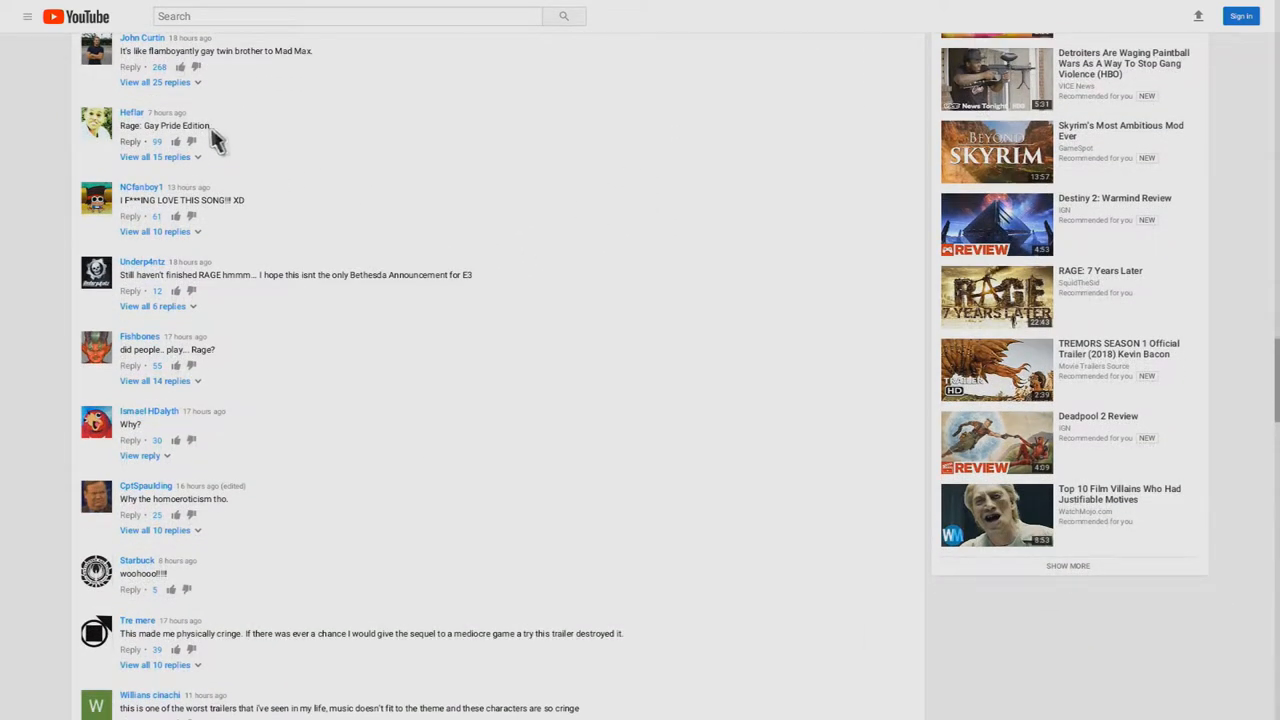
pyautogui.scroll(-3)
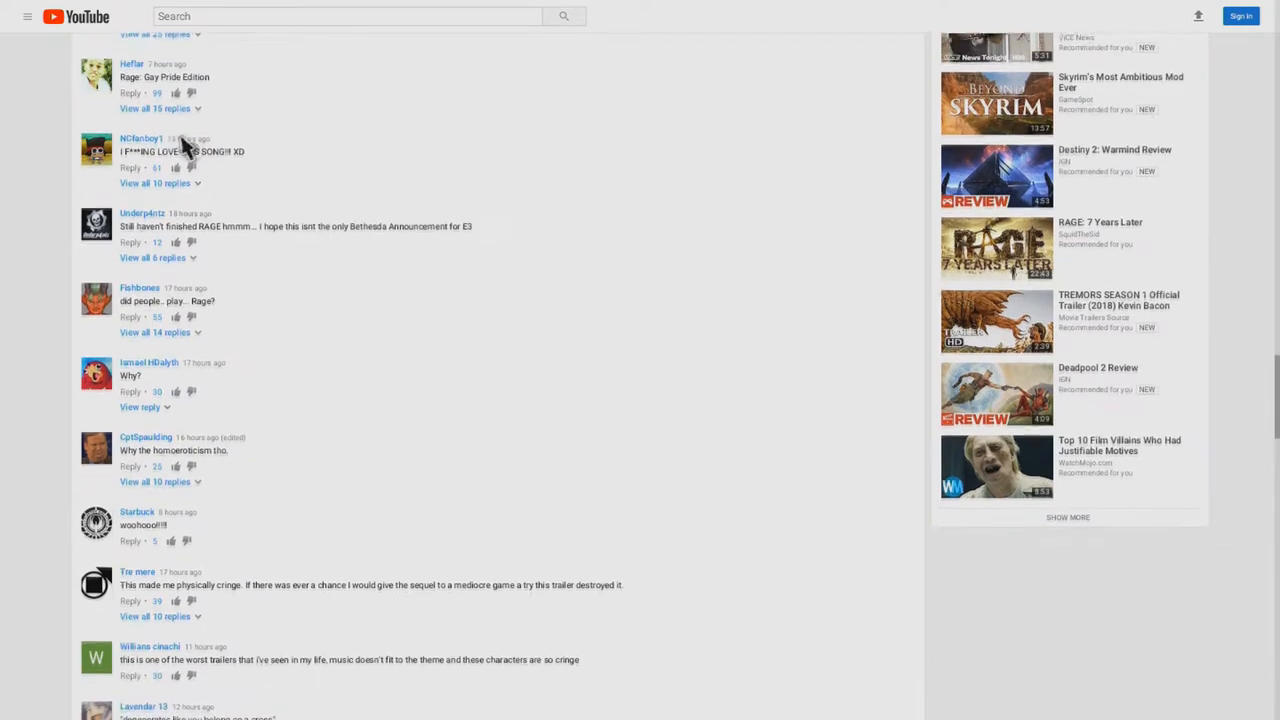
pyautogui.scroll(-3)
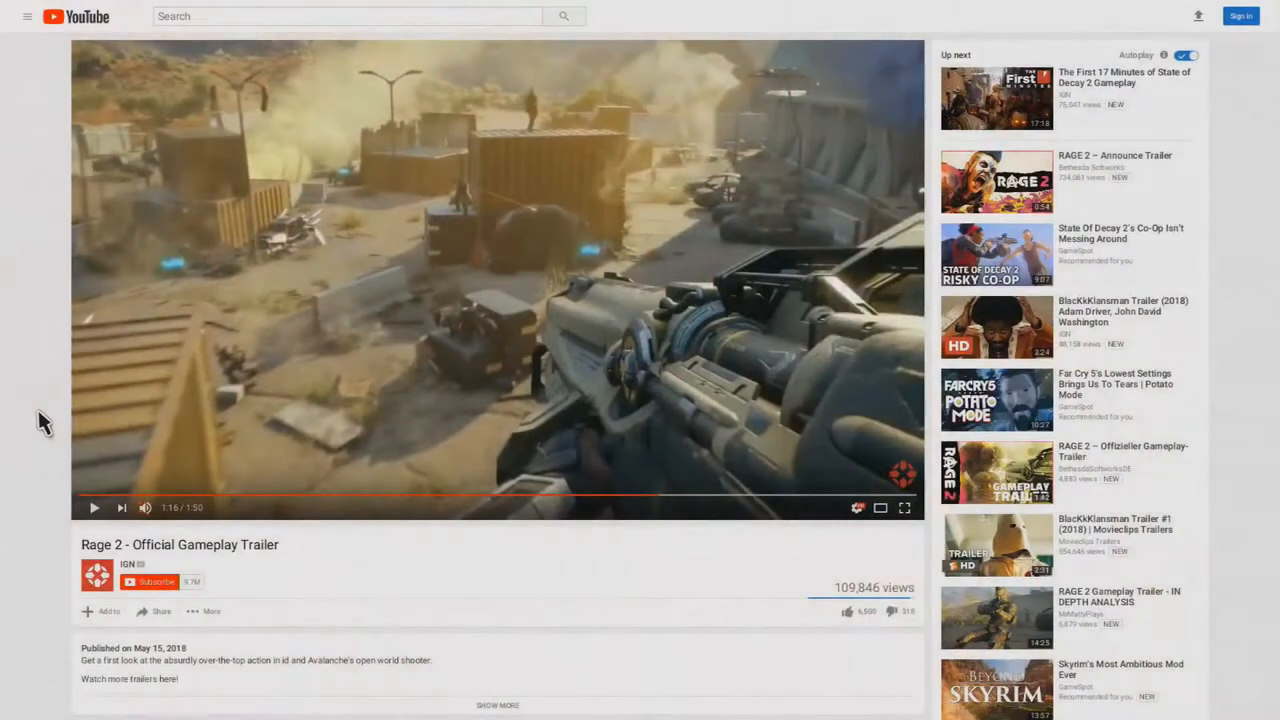
# Scroll past the gameplay trailer's description into its 1,666 comments and skim the critical top ones
pyautogui.scroll(-3)
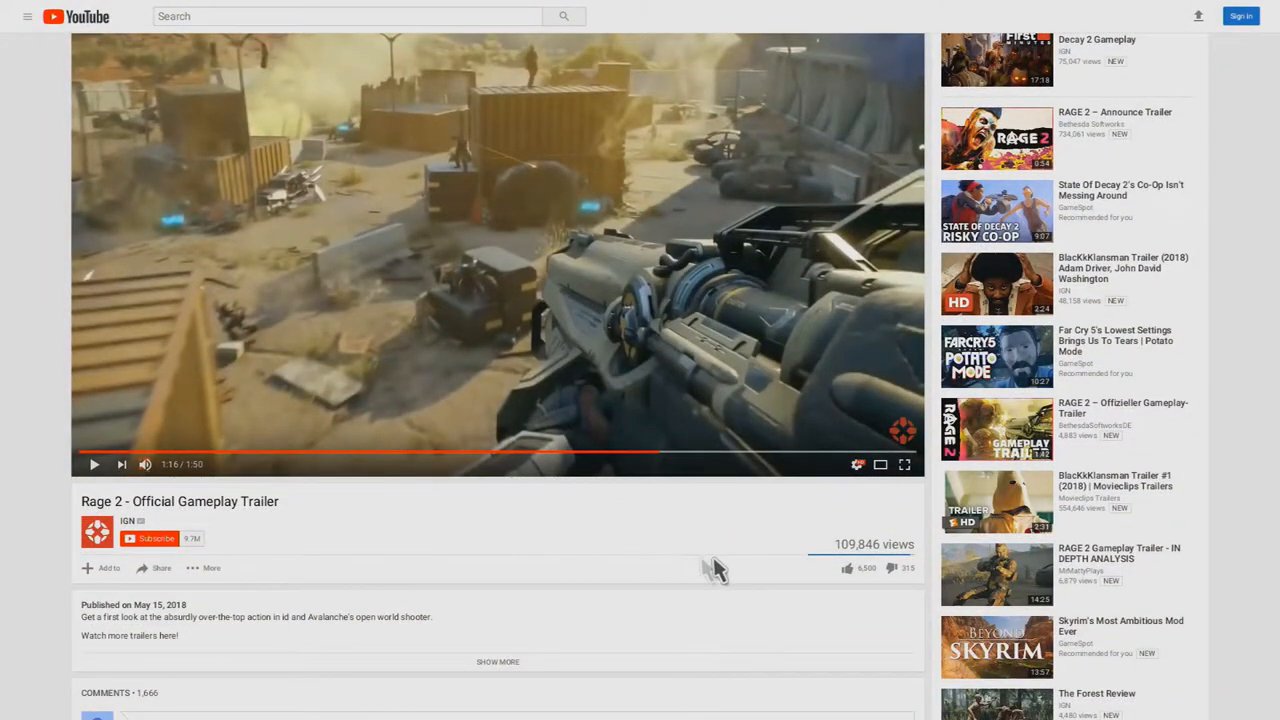
pyautogui.moveTo(915, 608)
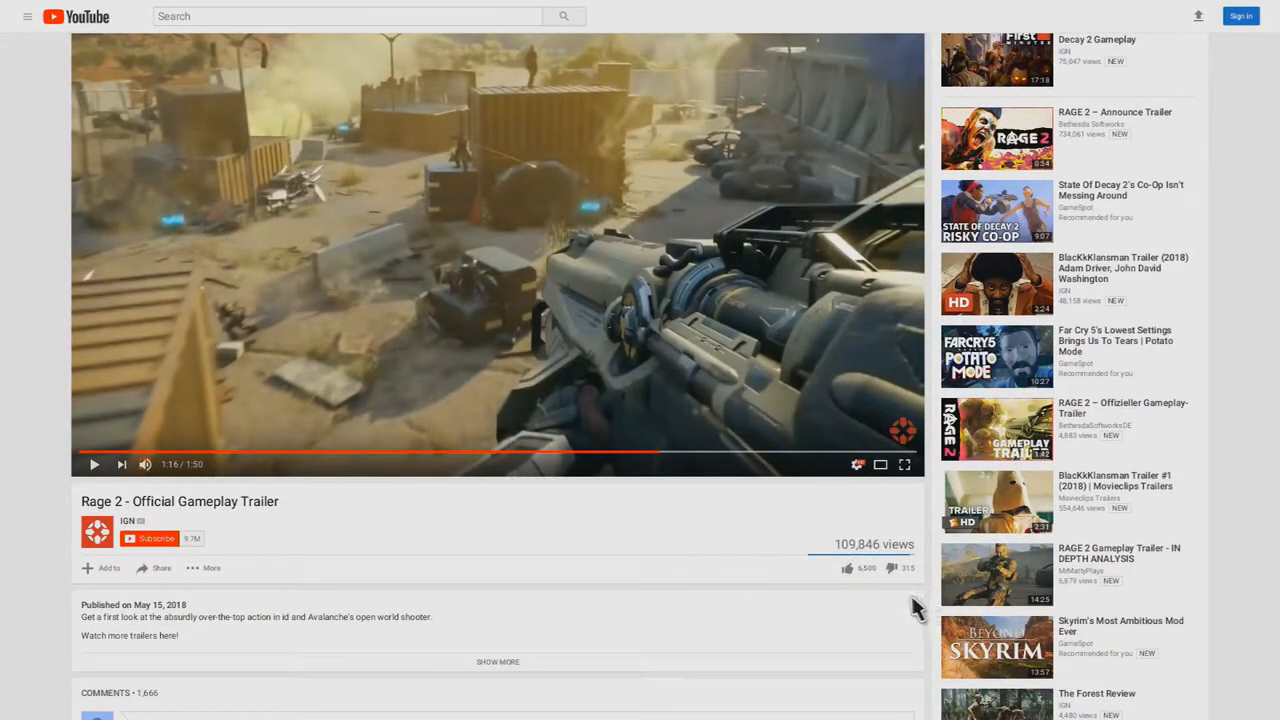
pyautogui.scroll(-3)
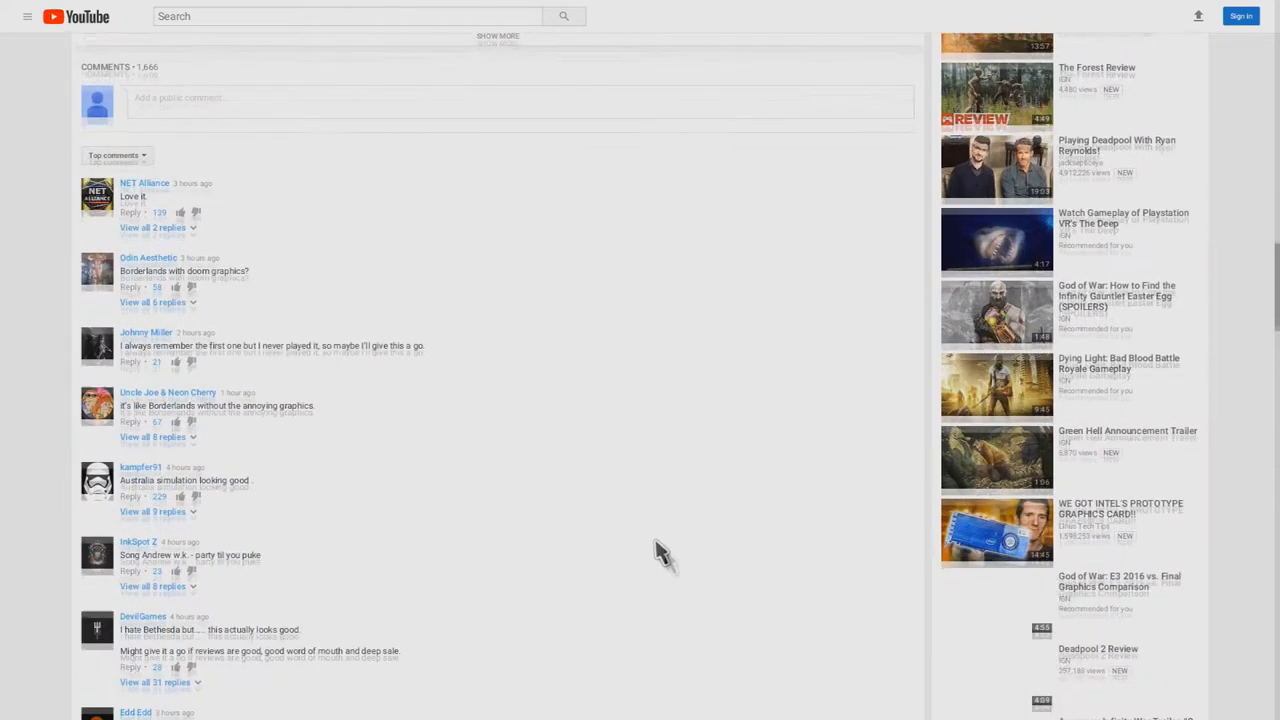
pyautogui.scroll(-3)
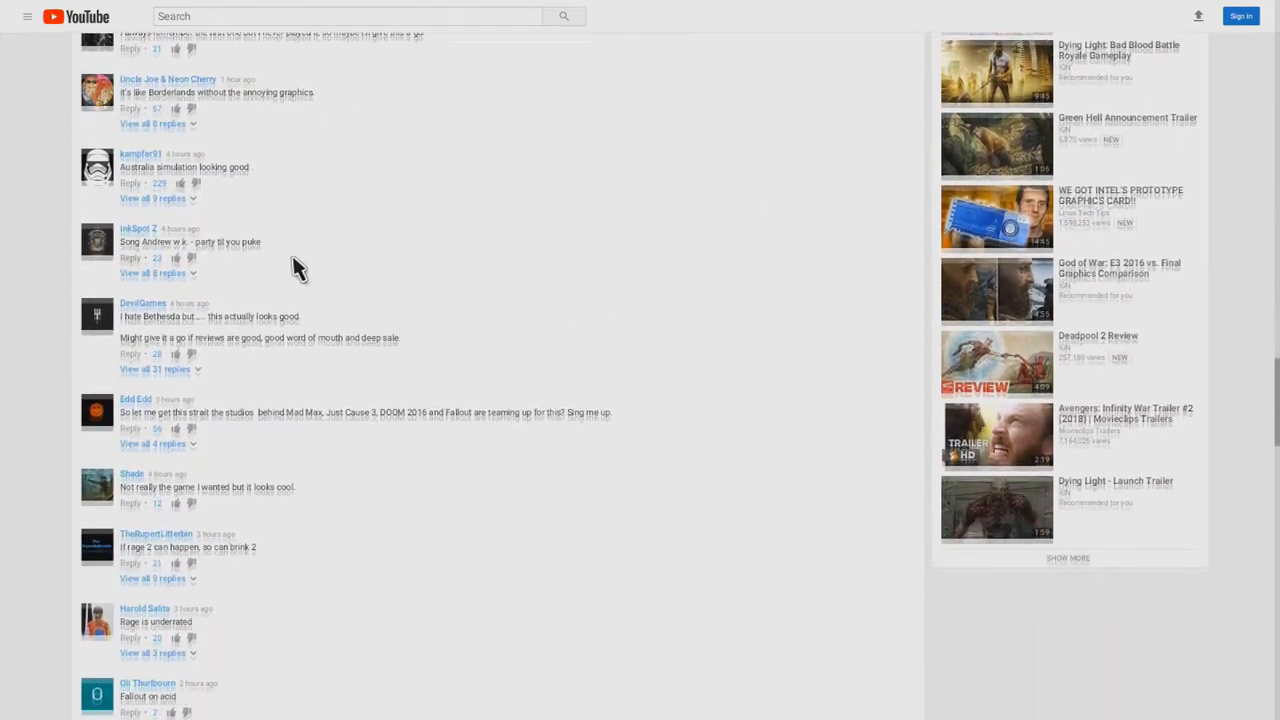
pyautogui.scroll(-3)
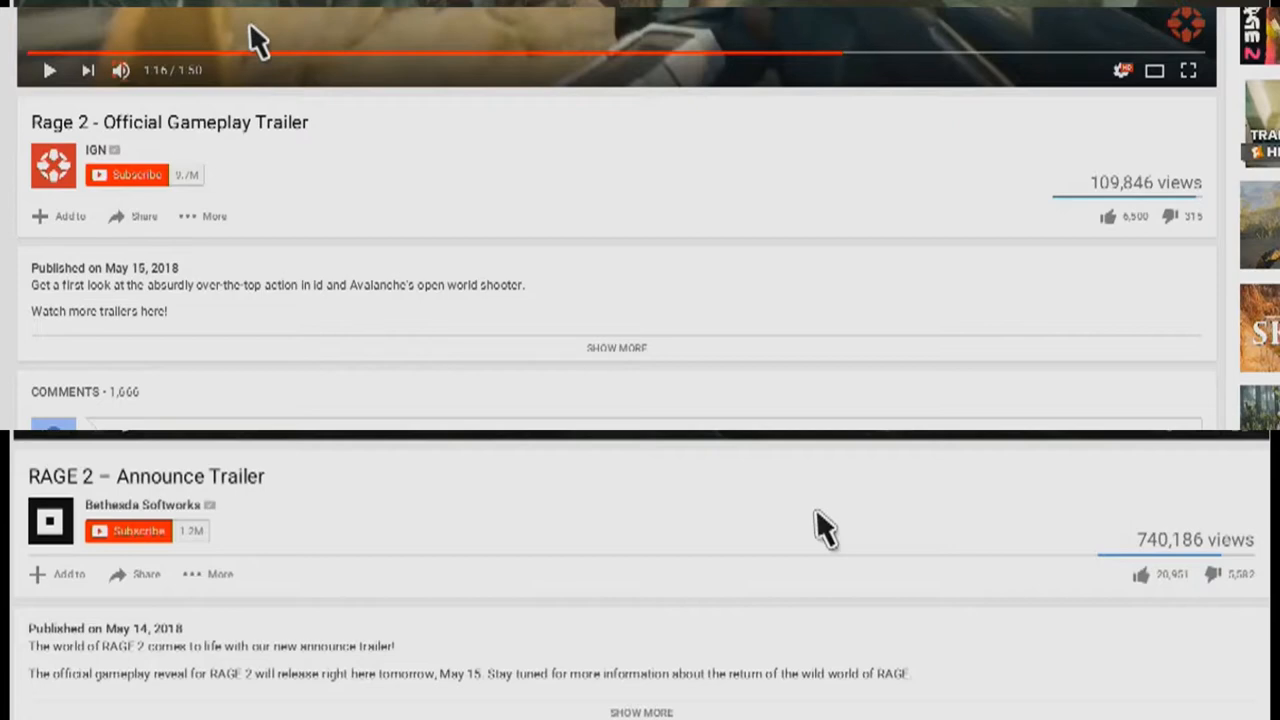
pyautogui.scroll(-3)
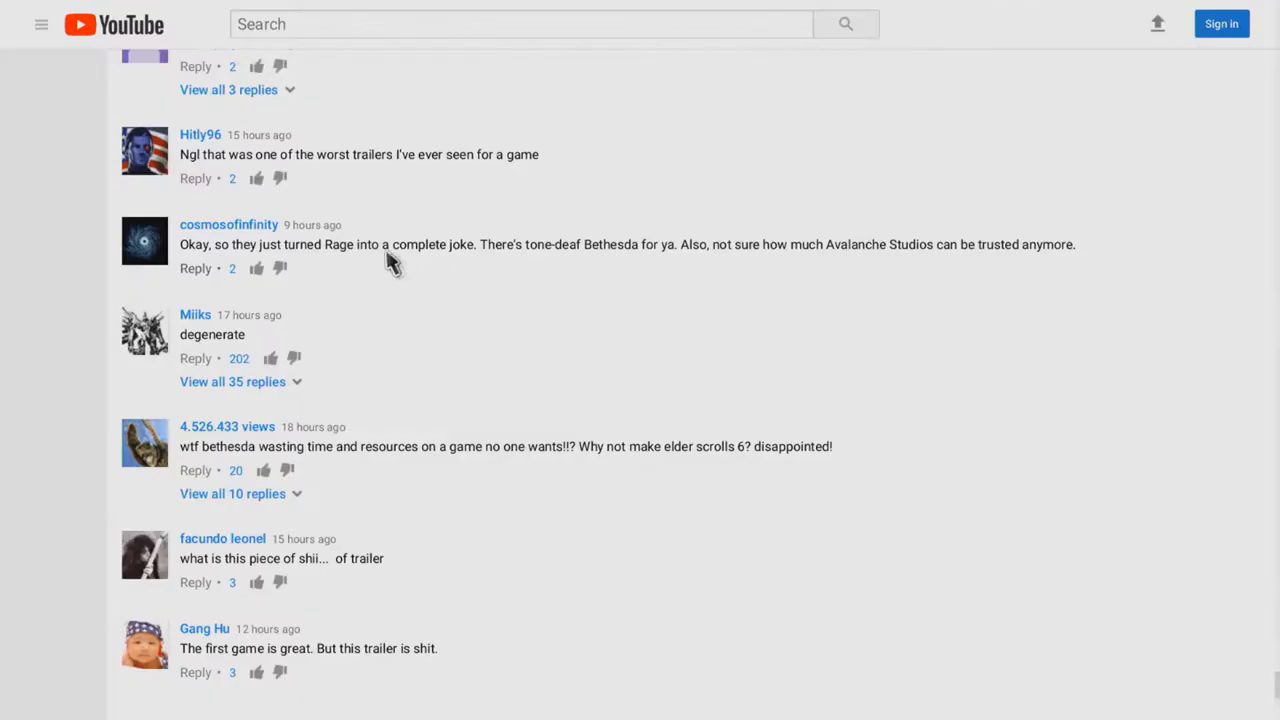
pyautogui.moveTo(735, 260)
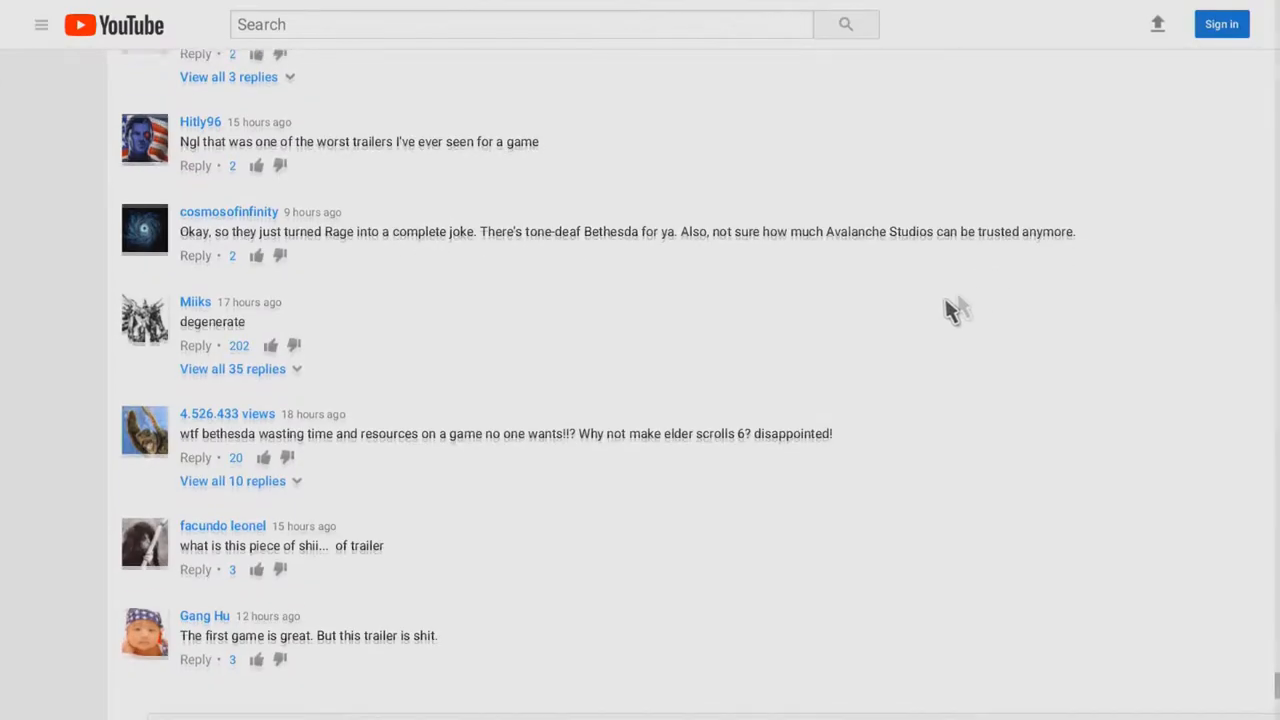
# Load another batch of gameplay trailer comments with Show more
pyautogui.scroll(-3)
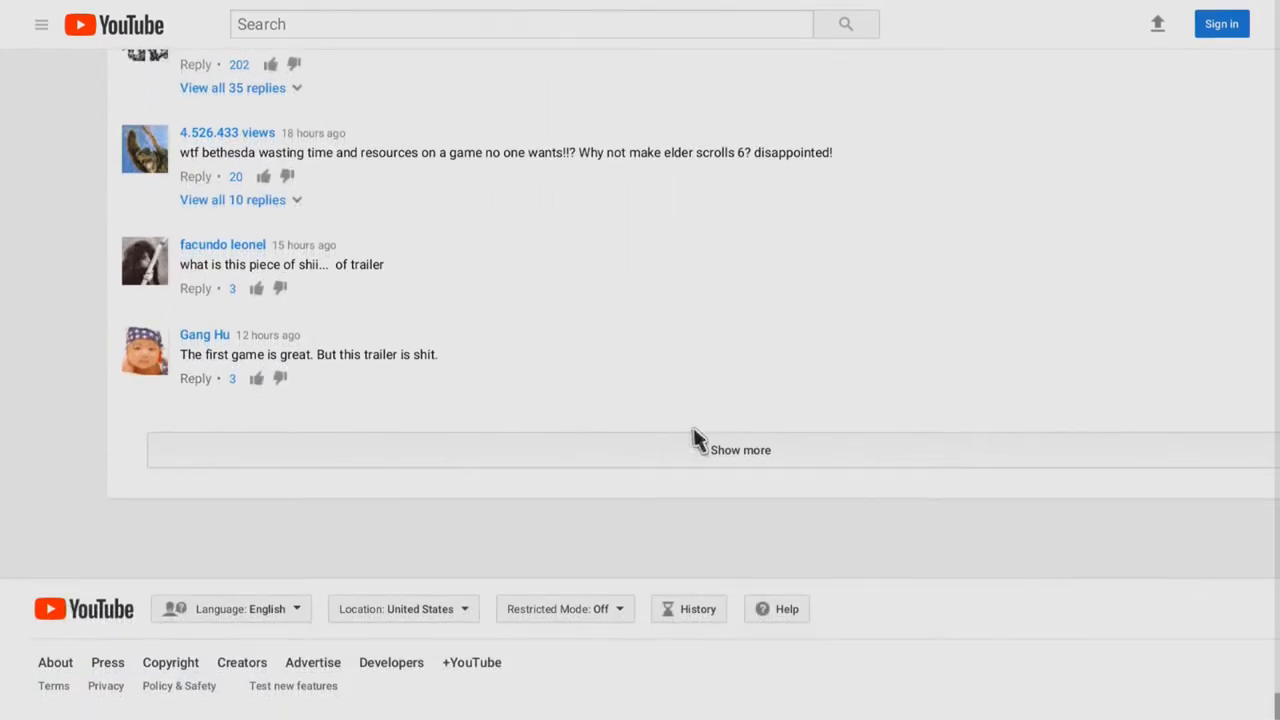
pyautogui.click(740, 449)
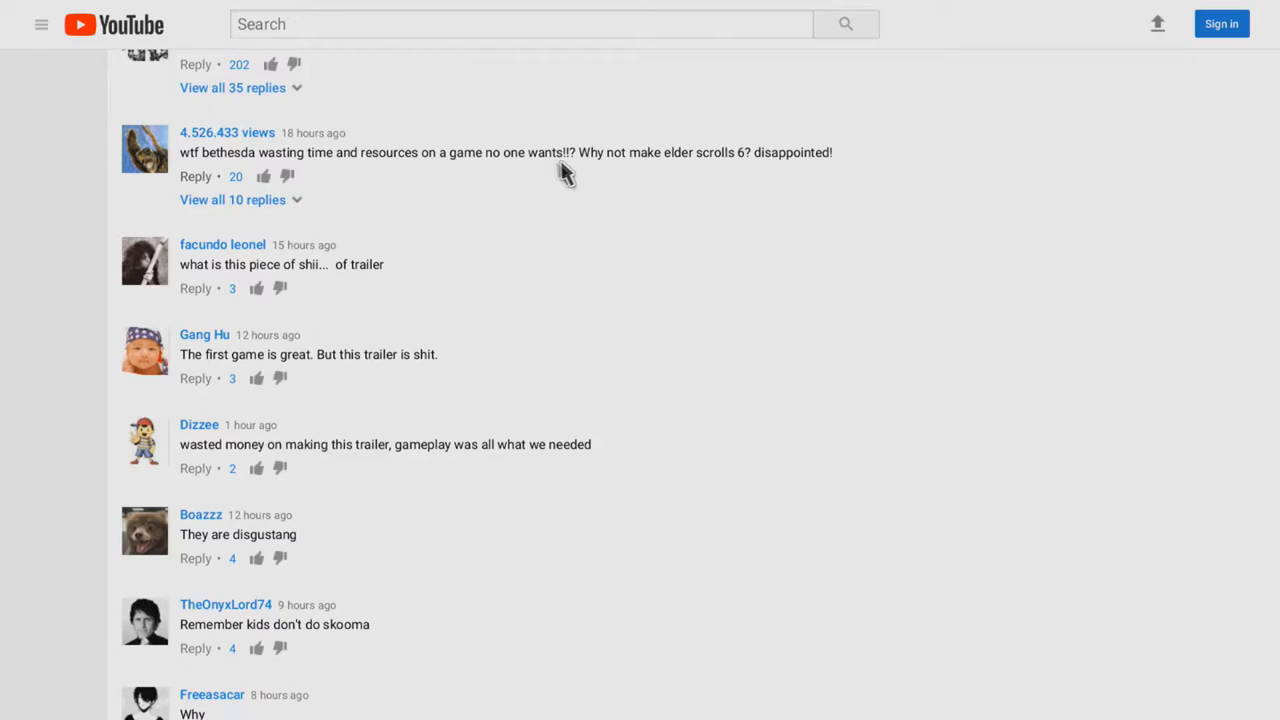
pyautogui.moveTo(810, 170)
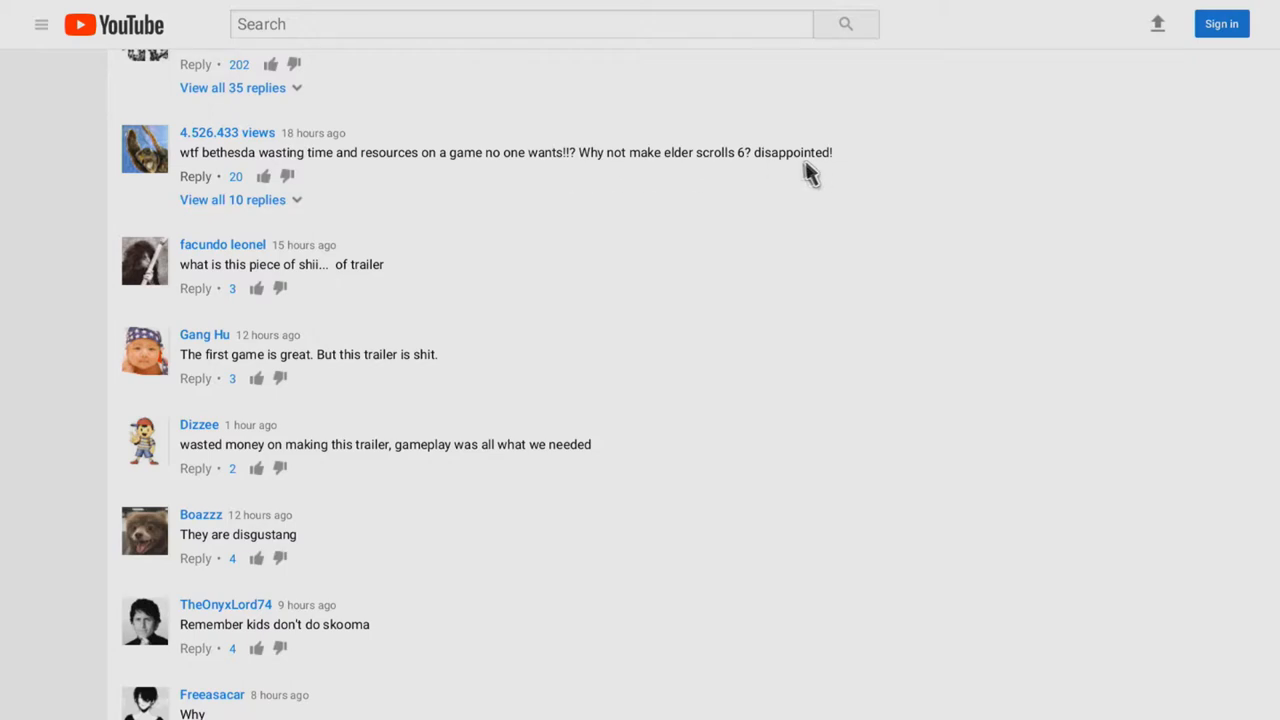
pyautogui.scroll(-3)
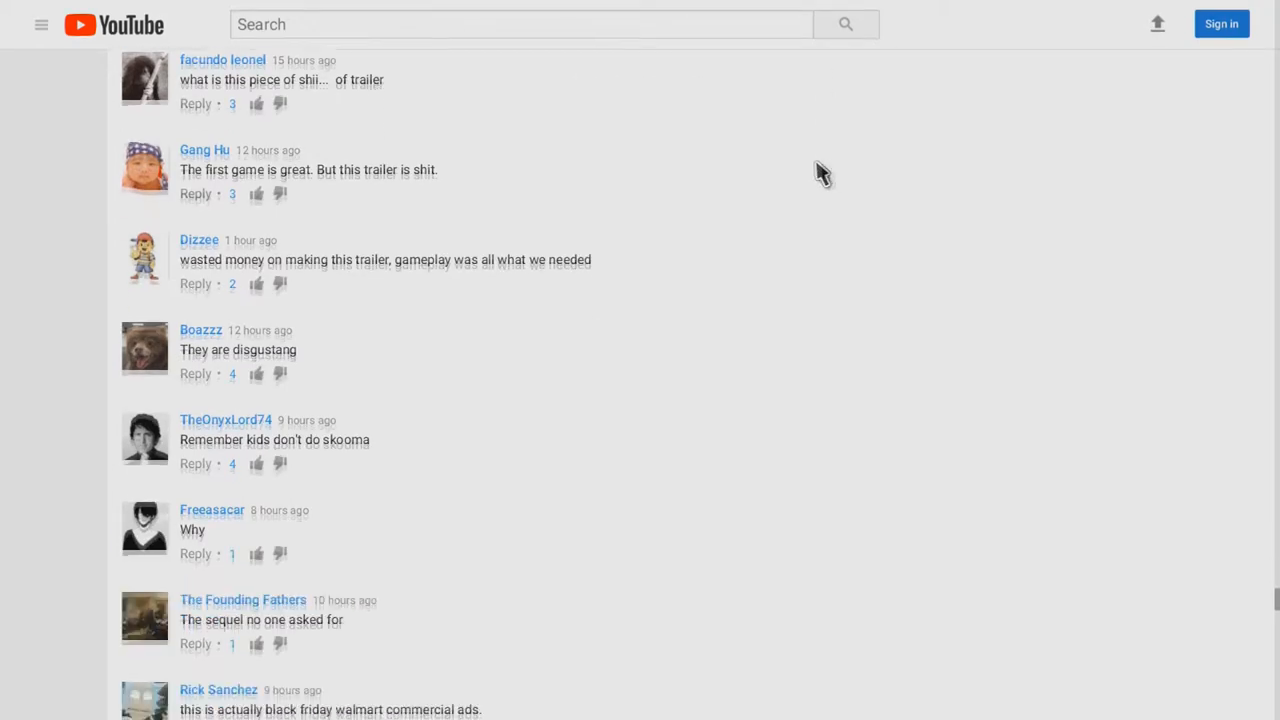
pyautogui.scroll(-3)
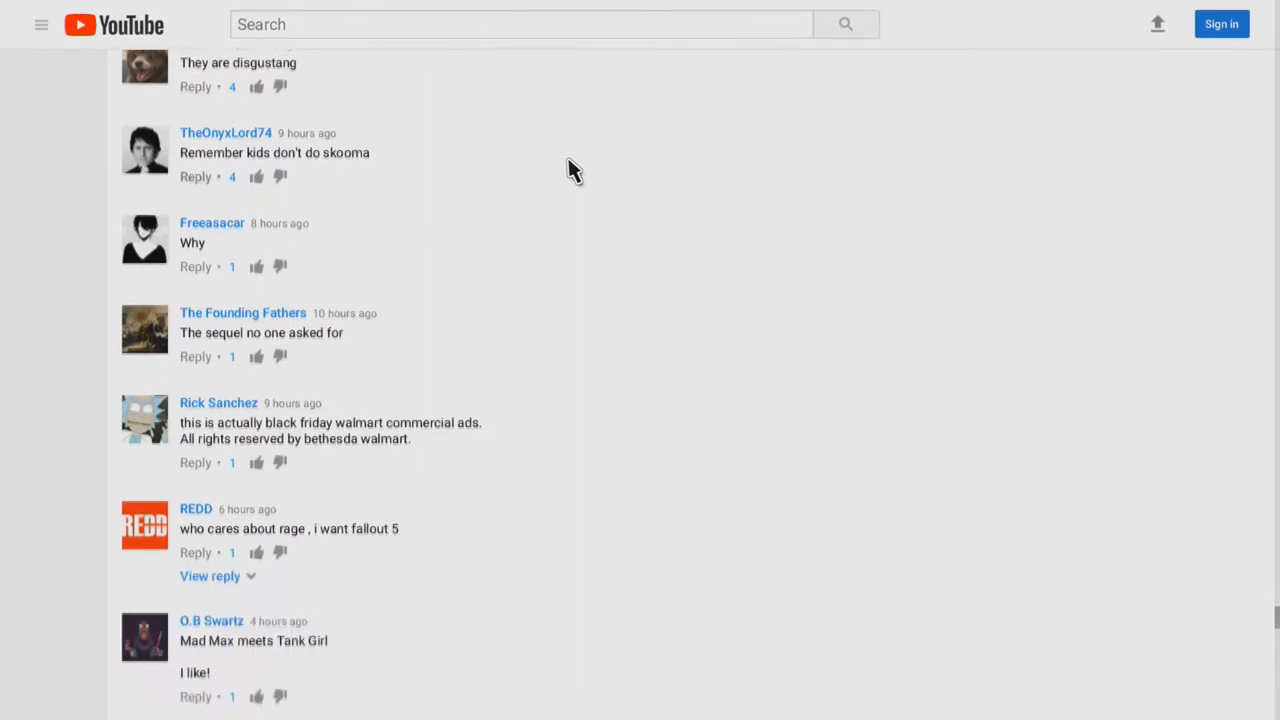
# Read down the newly loaded comments to the 'Circus advertising' remark
pyautogui.scroll(-3)
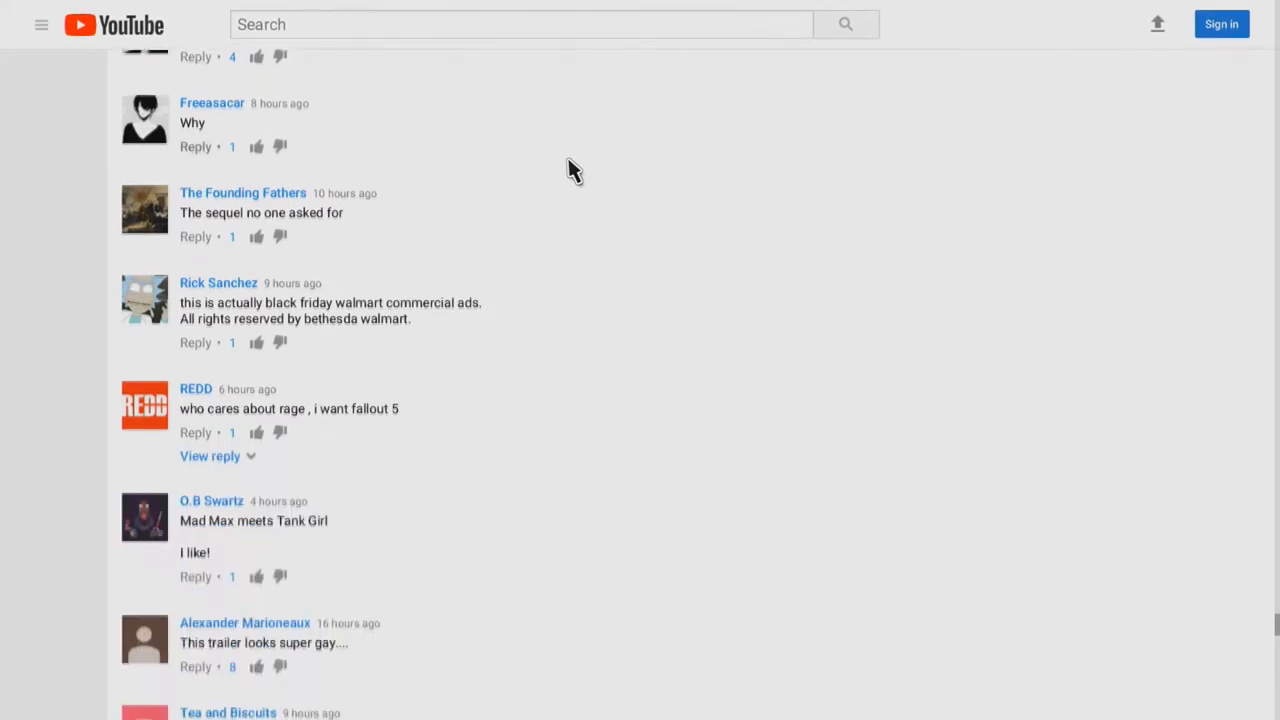
pyautogui.scroll(-3)
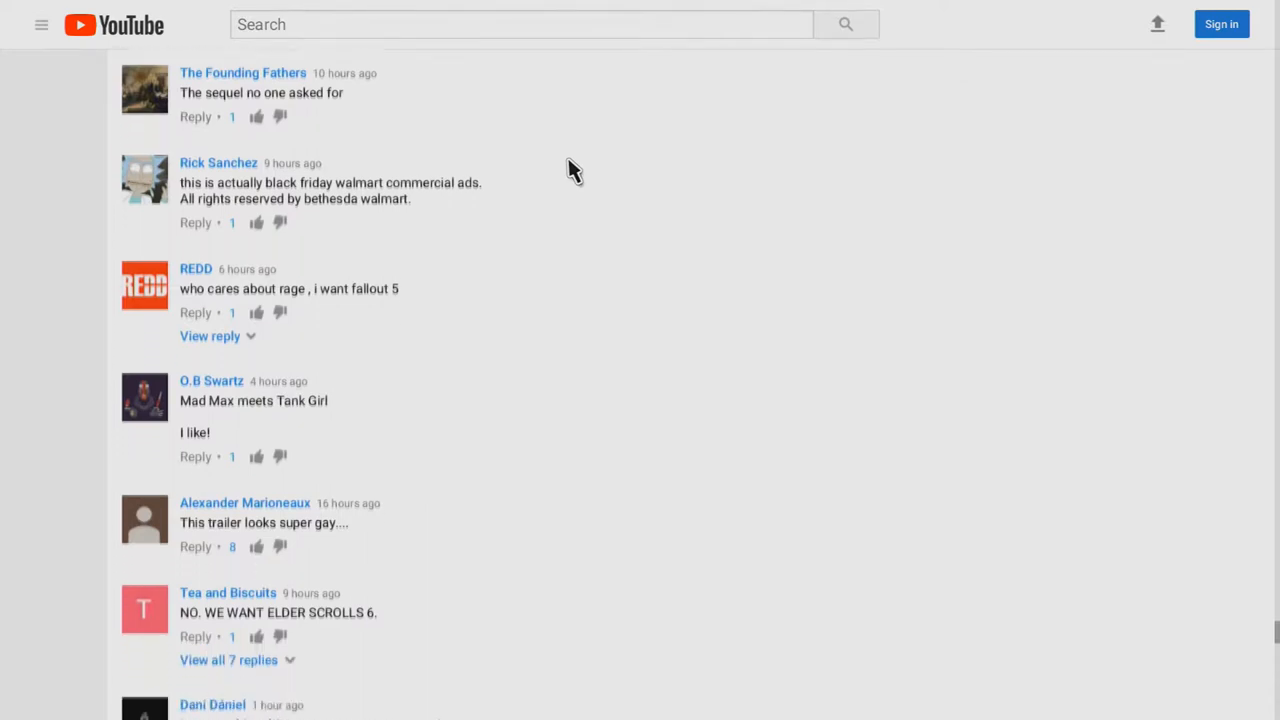
pyautogui.scroll(-3)
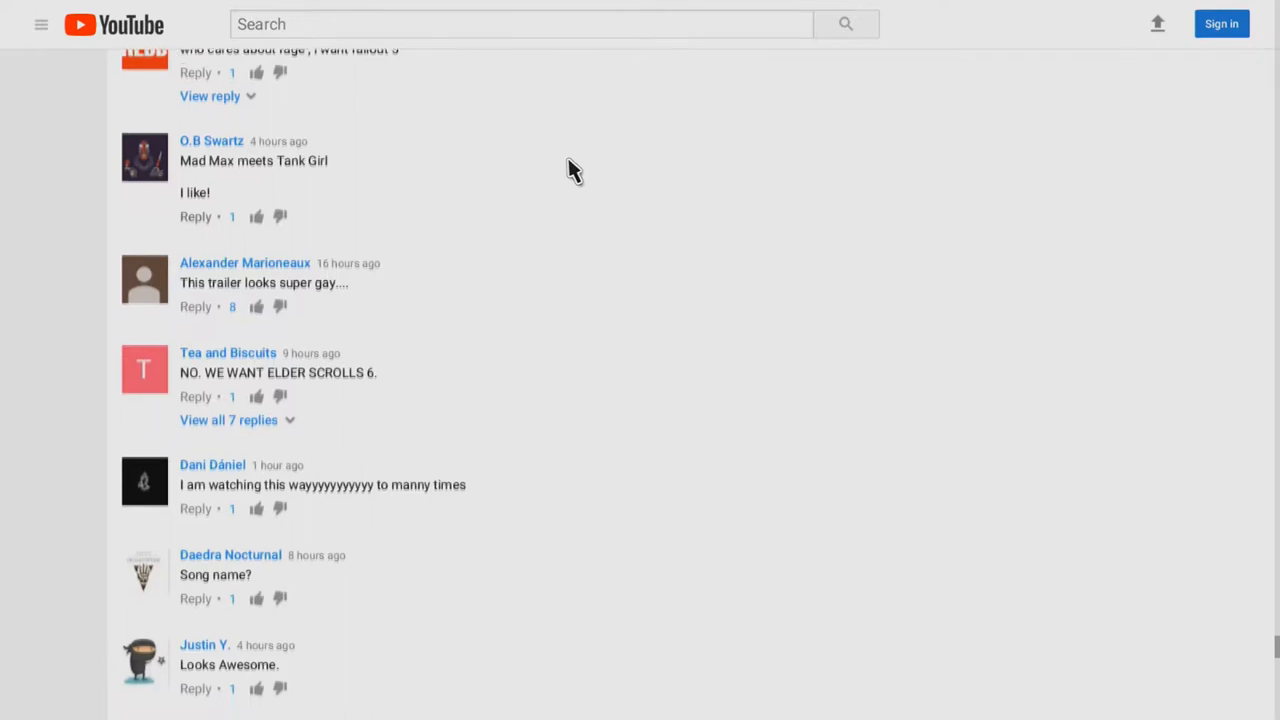
pyautogui.scroll(-3)
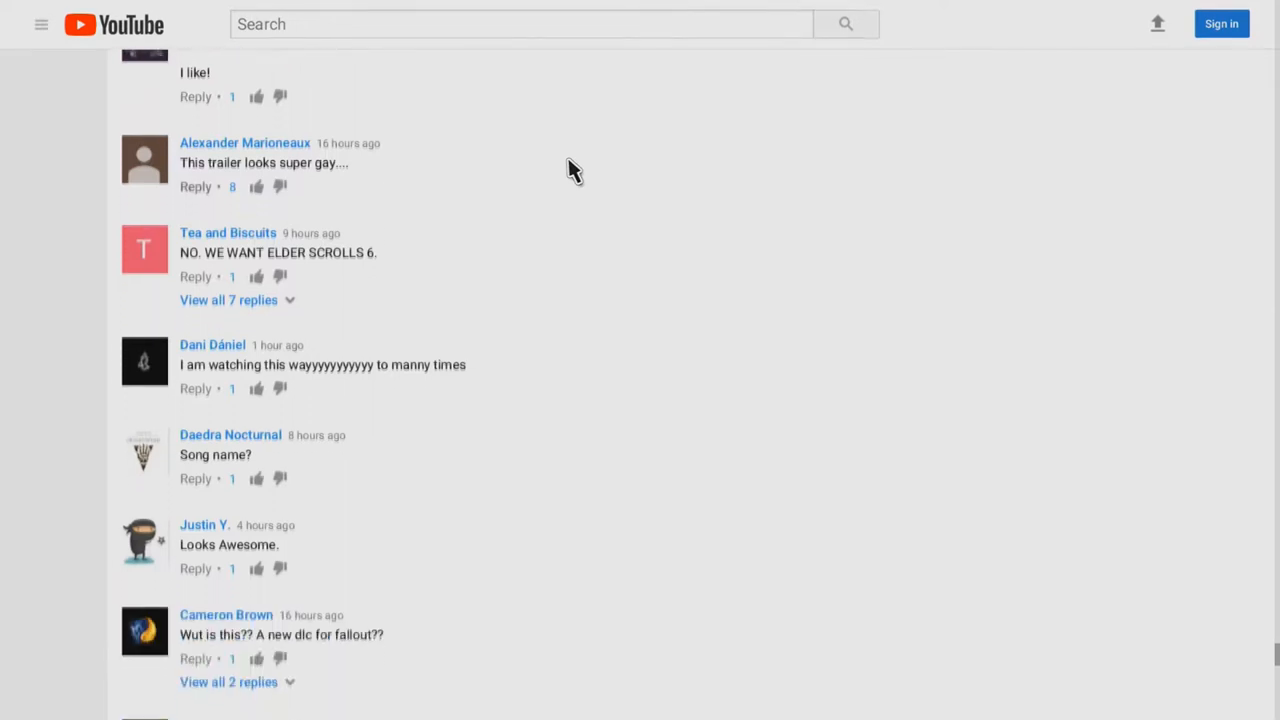
pyautogui.scroll(-3)
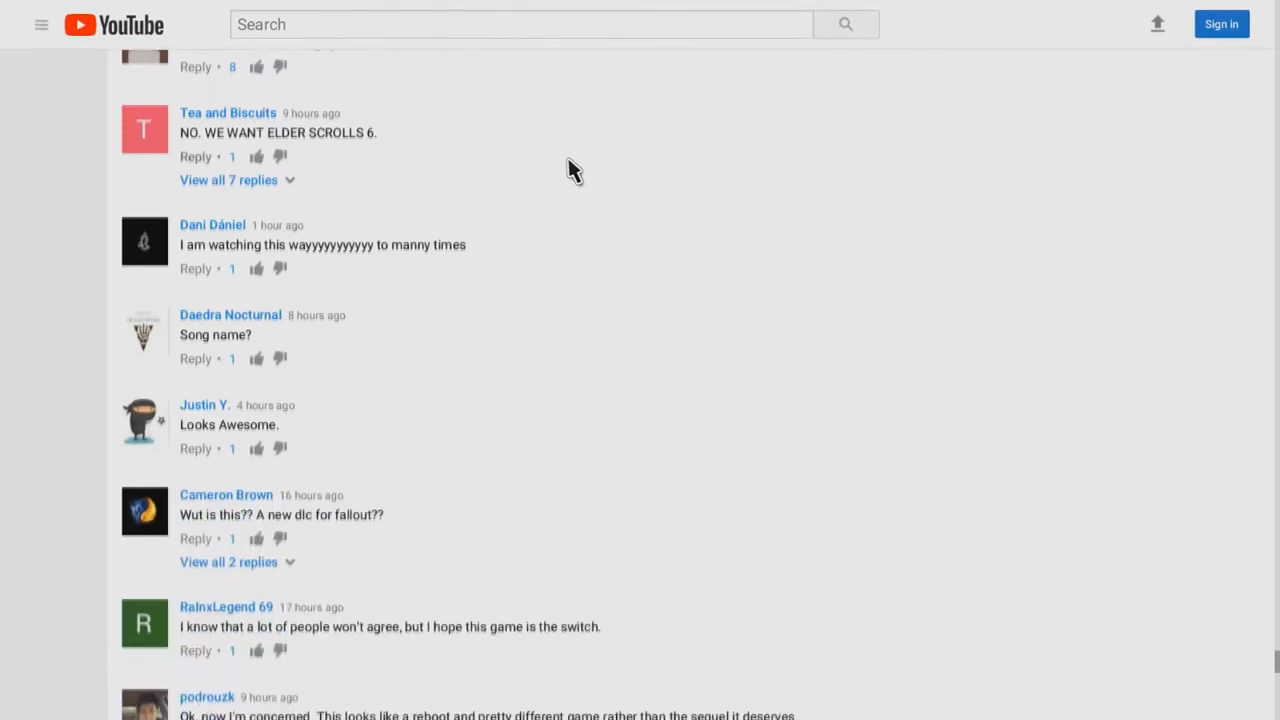
pyautogui.scroll(-3)
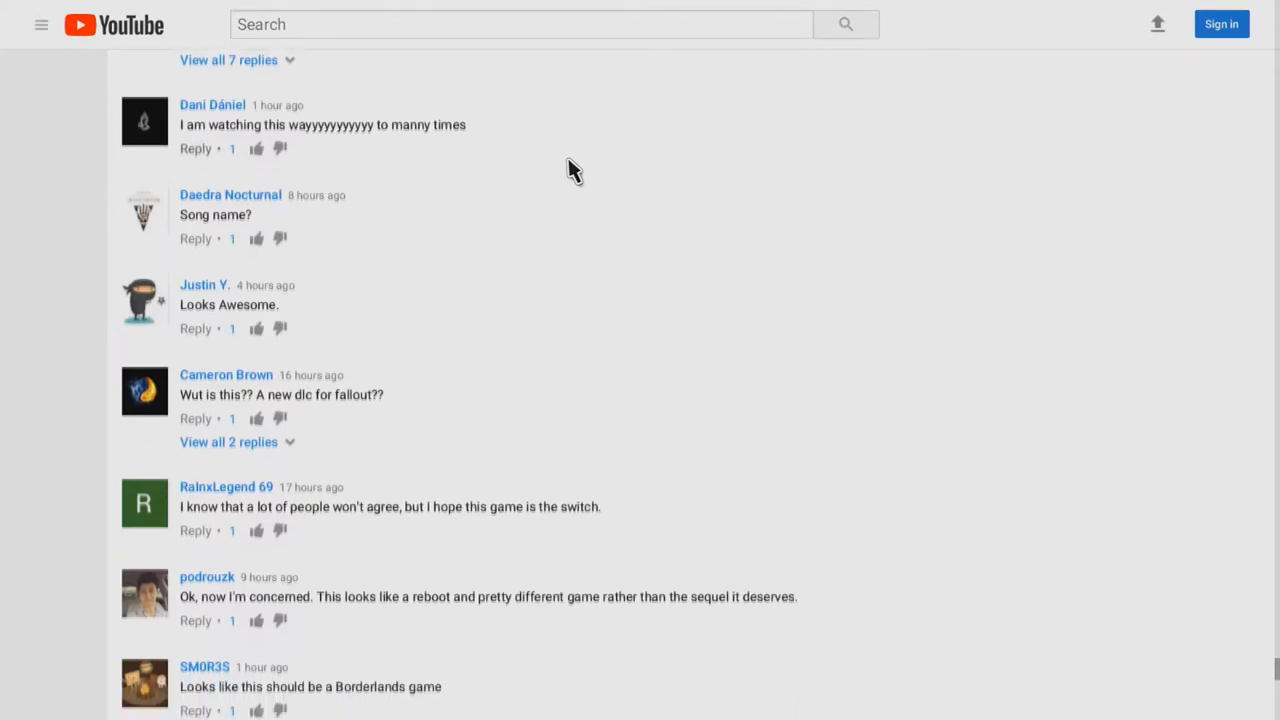
pyautogui.scroll(-3)
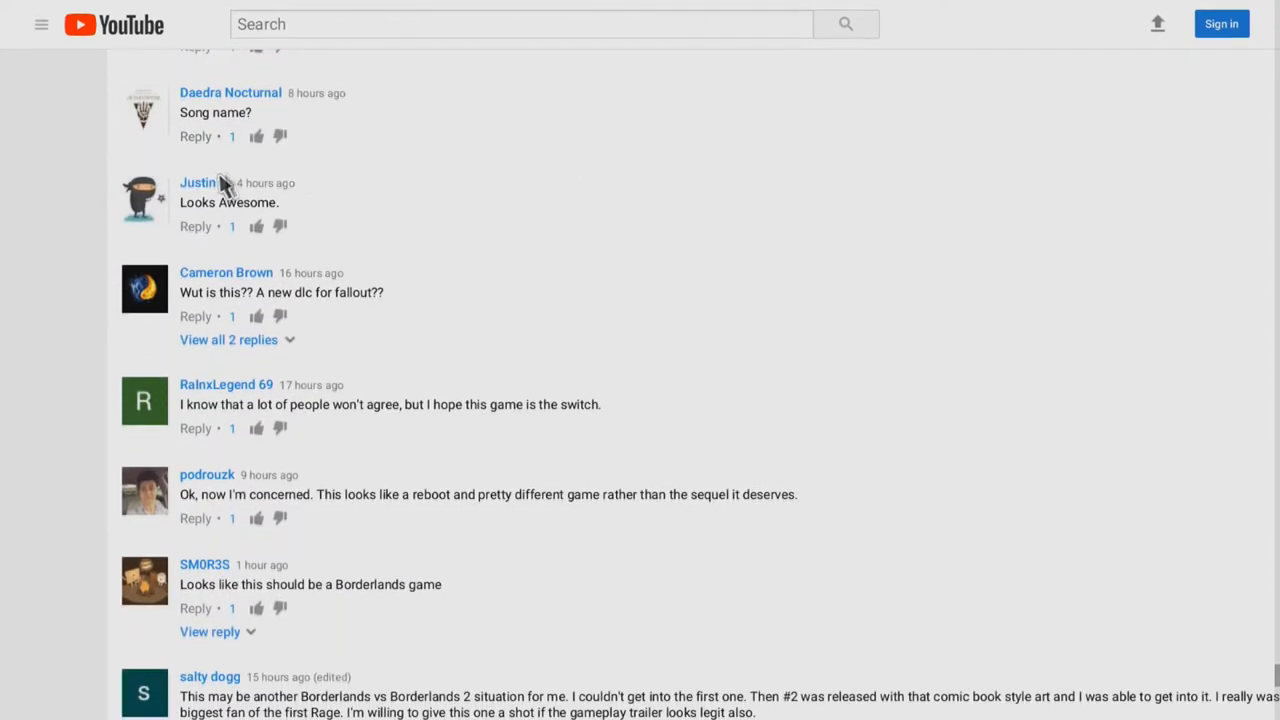
pyautogui.scroll(-3)
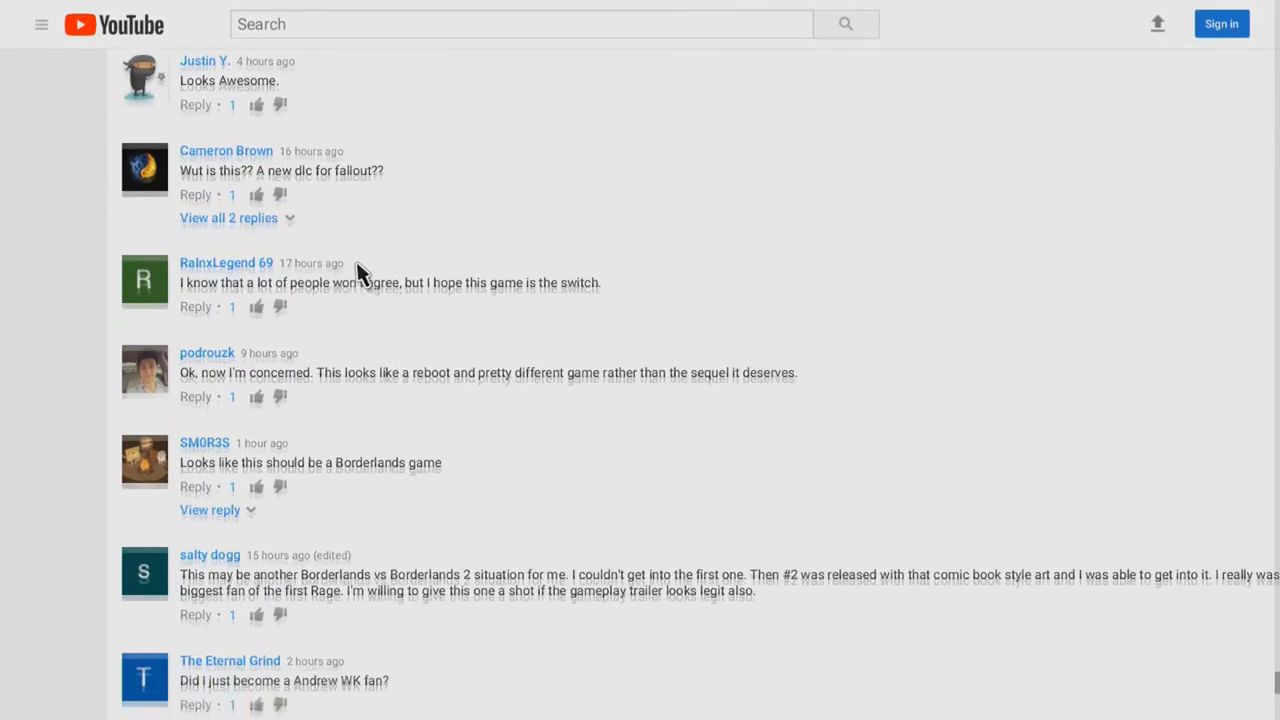
pyautogui.scroll(-3)
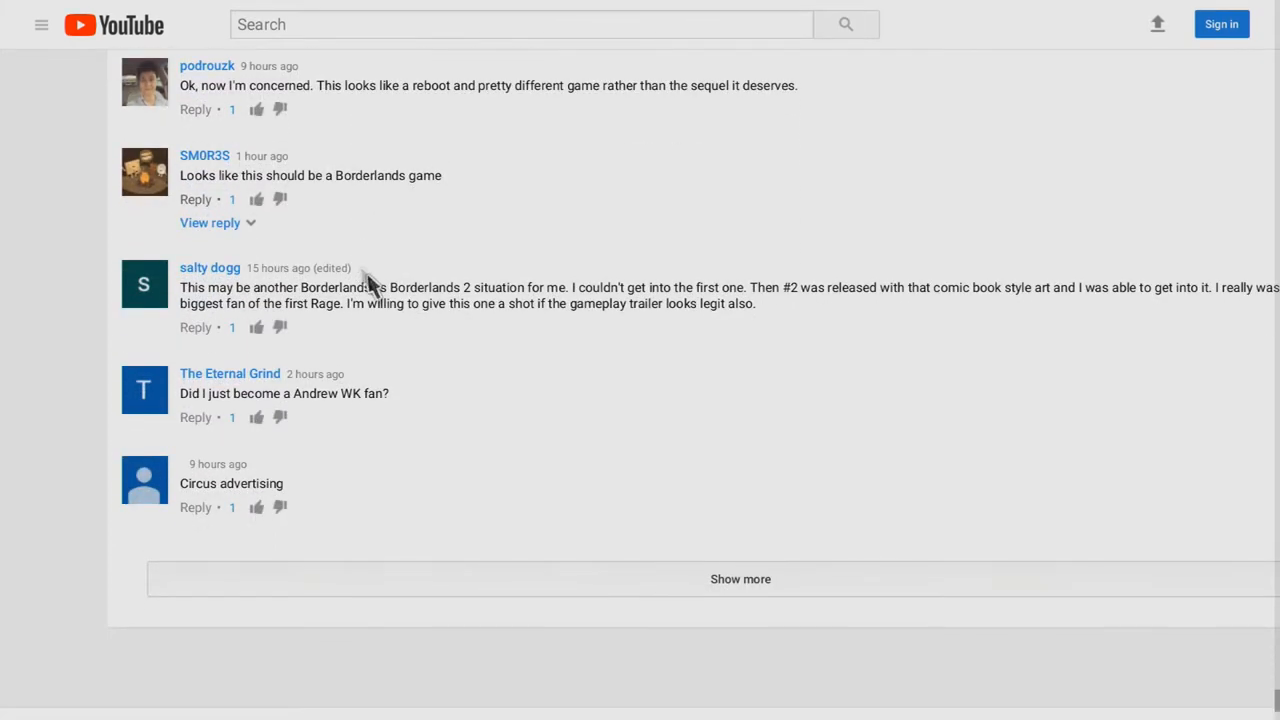
pyautogui.moveTo(565, 340)
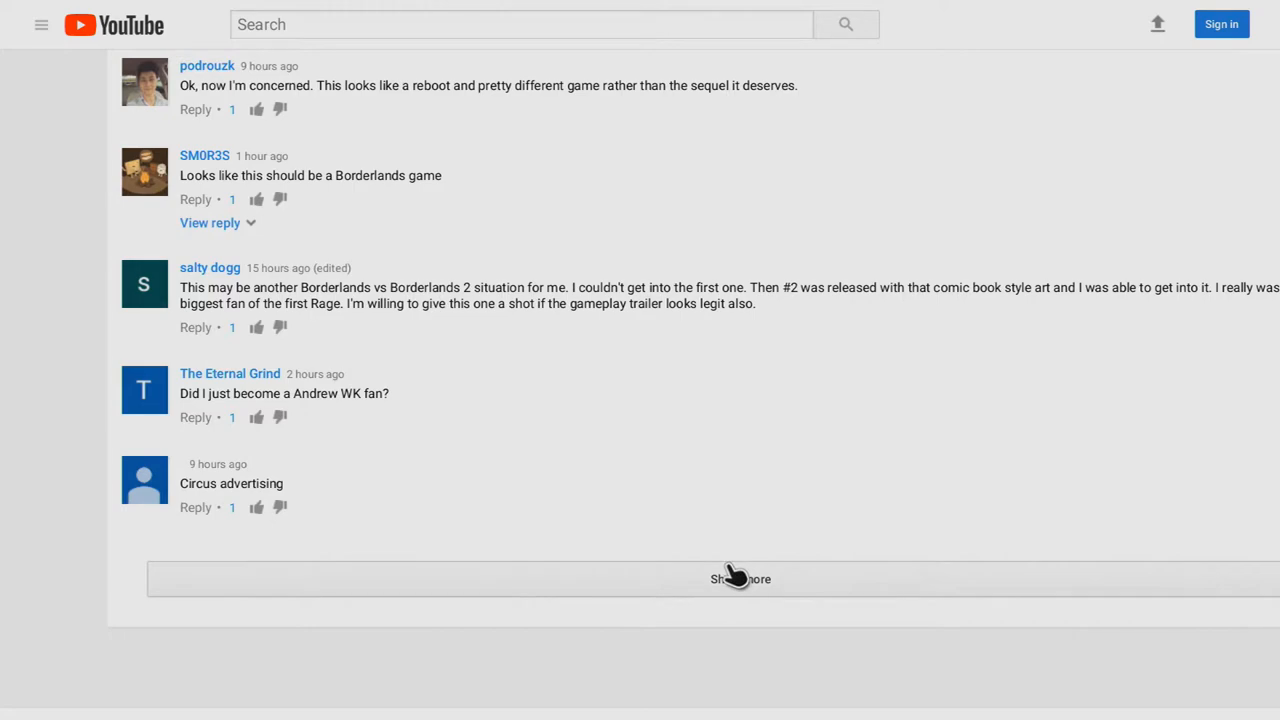
# Load comments past the 'Circus advertising' remark and read the highly liked critical ones
pyautogui.click(740, 578)
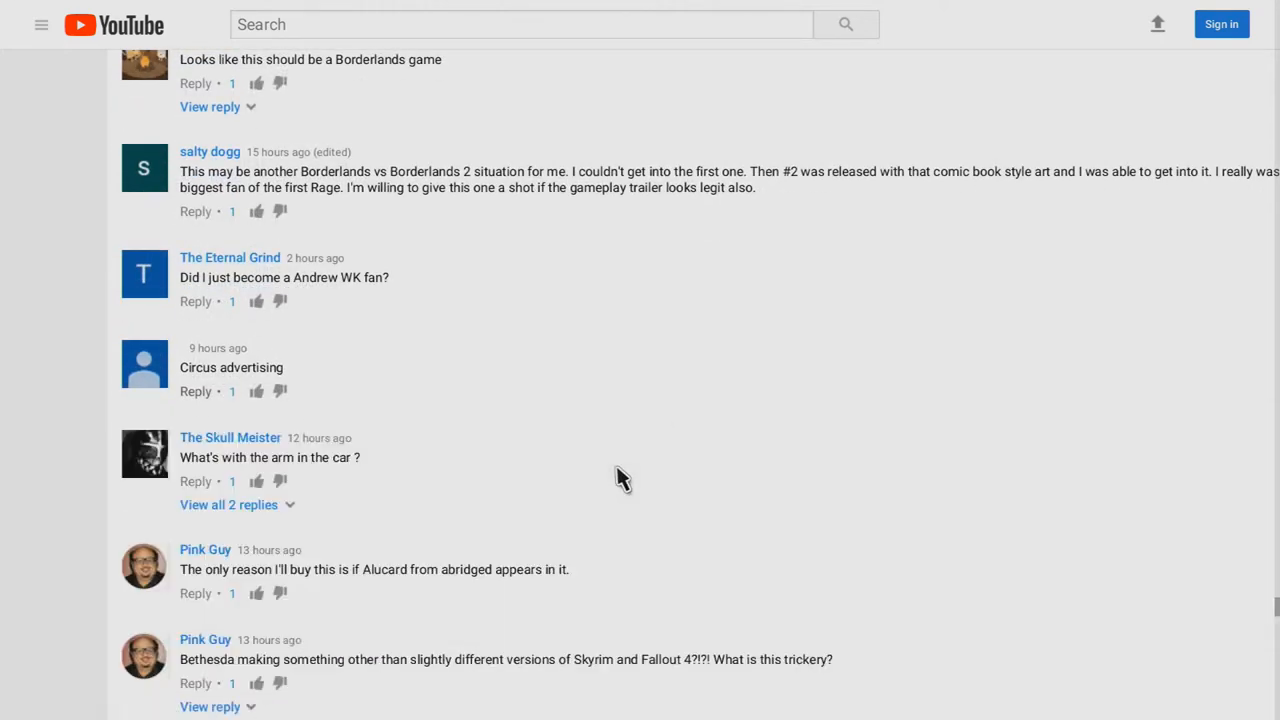
pyautogui.scroll(-3)
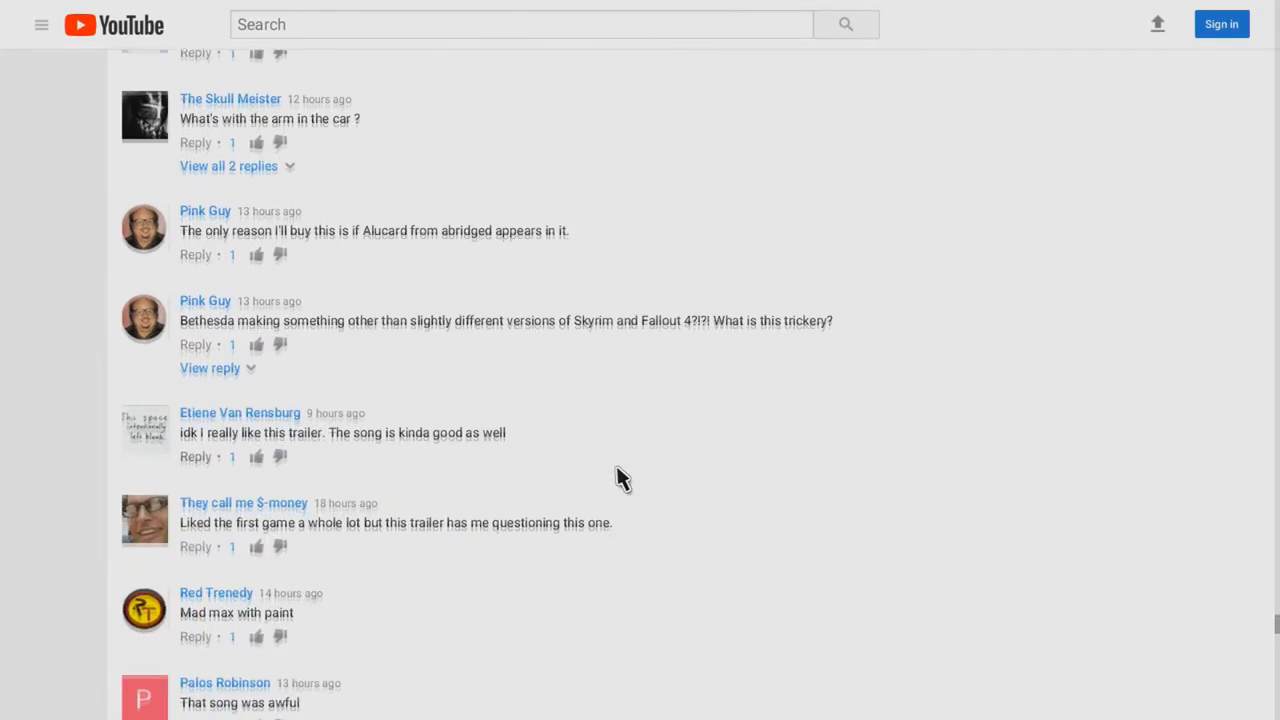
pyautogui.scroll(-3)
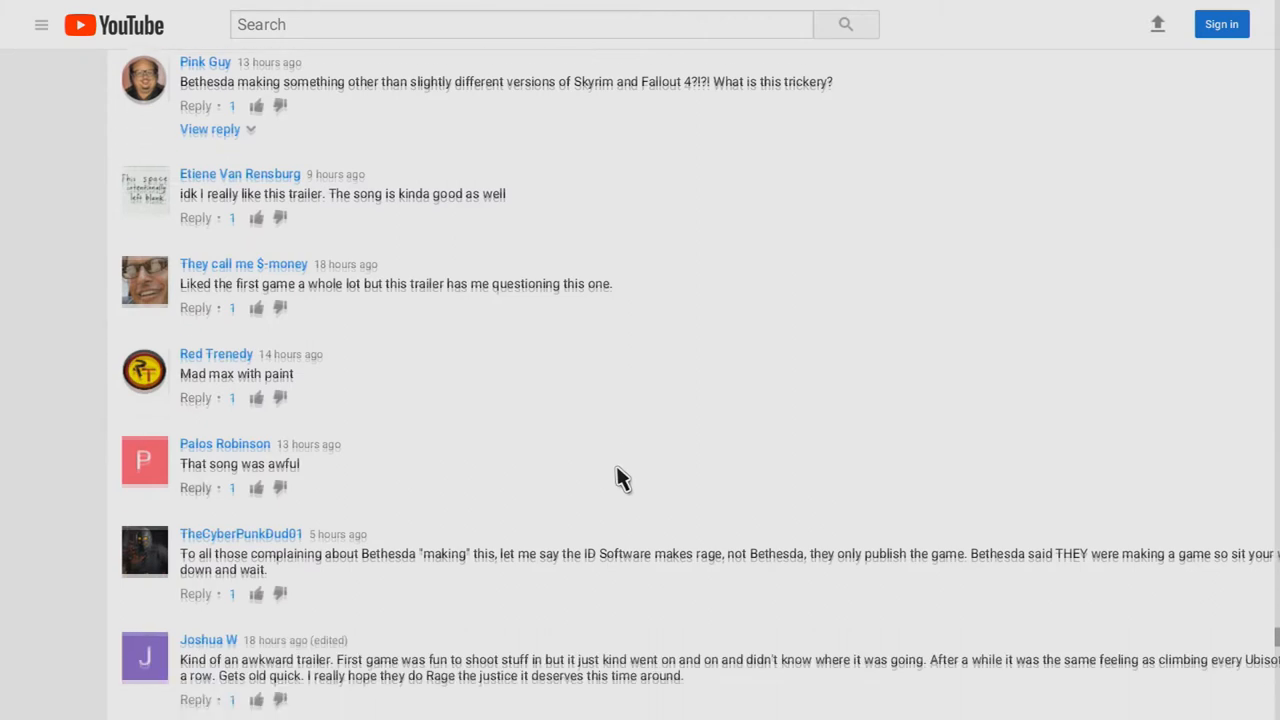
pyautogui.scroll(-3)
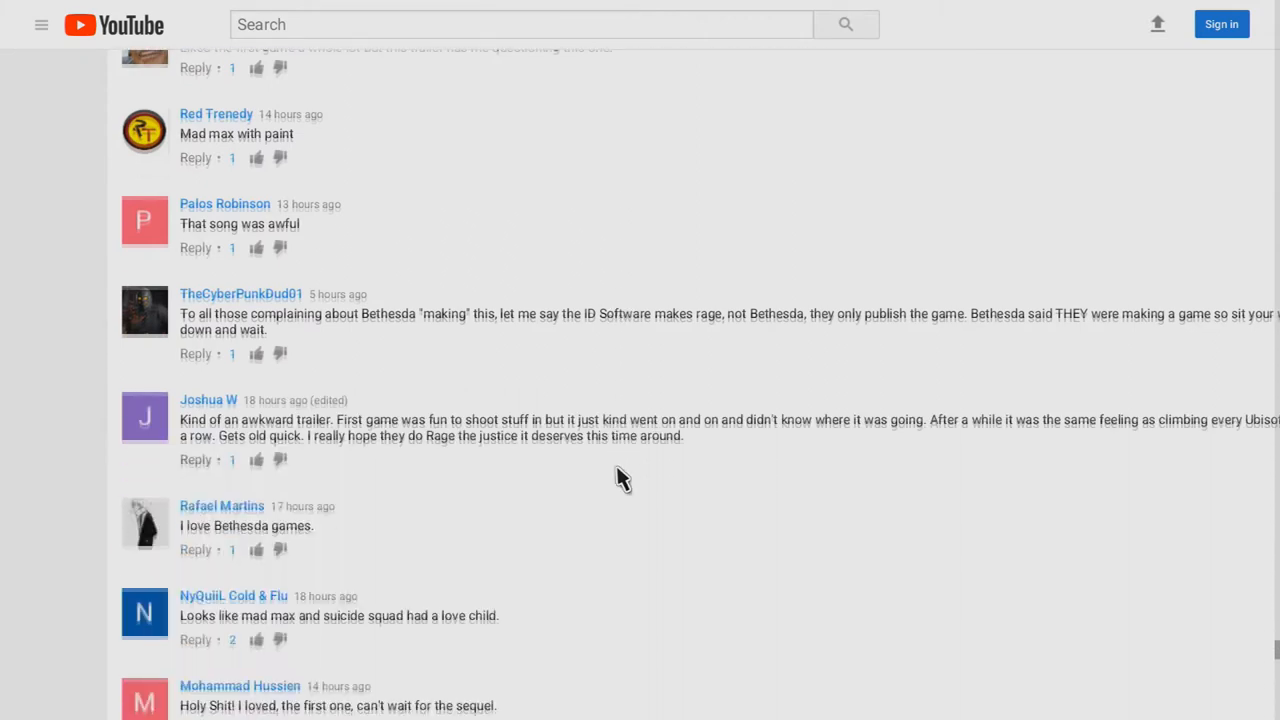
pyautogui.scroll(-3)
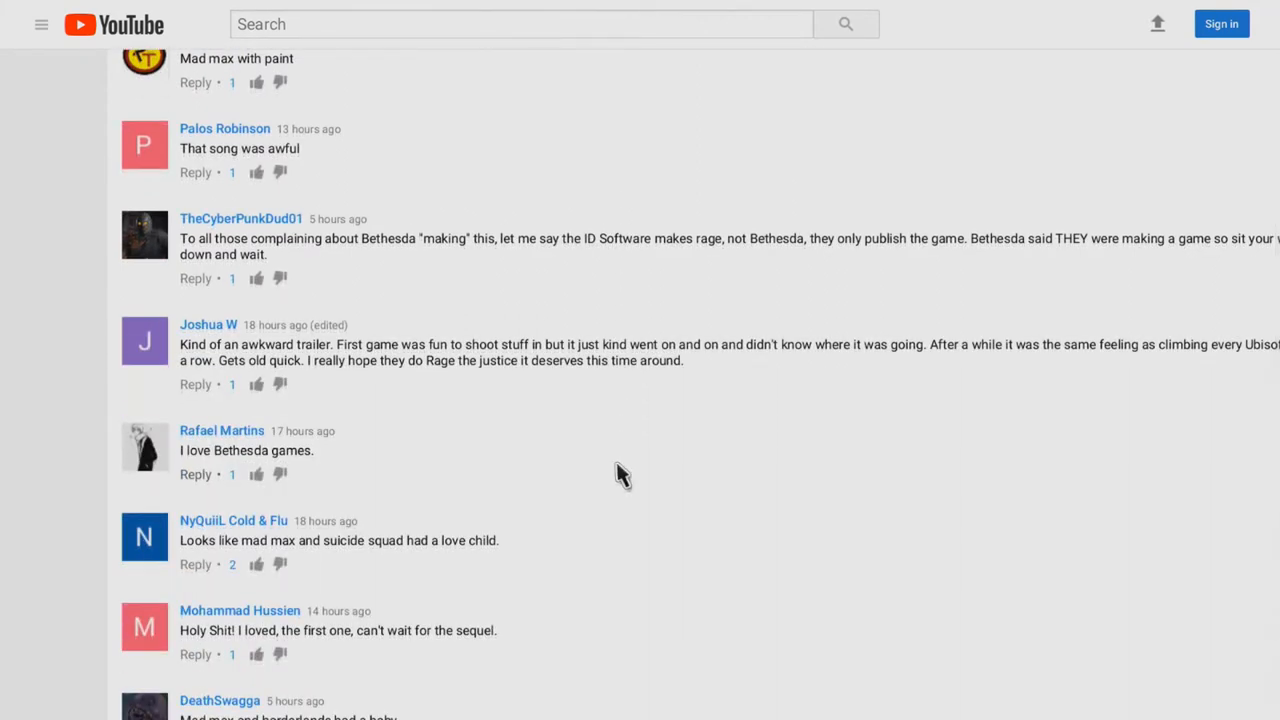
pyautogui.scroll(-3)
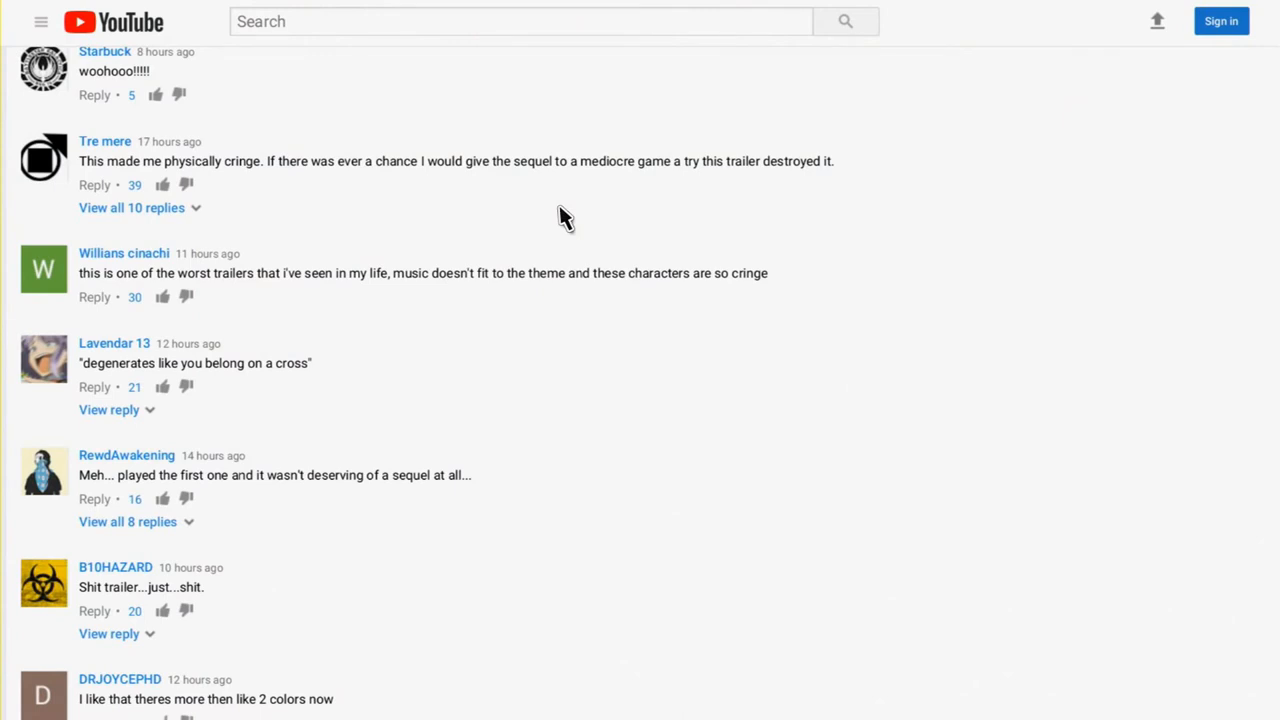
# Scroll further down the gameplay trailer comments to the Borderlands 3 and Gears 5 remarks
pyautogui.scroll(-3)
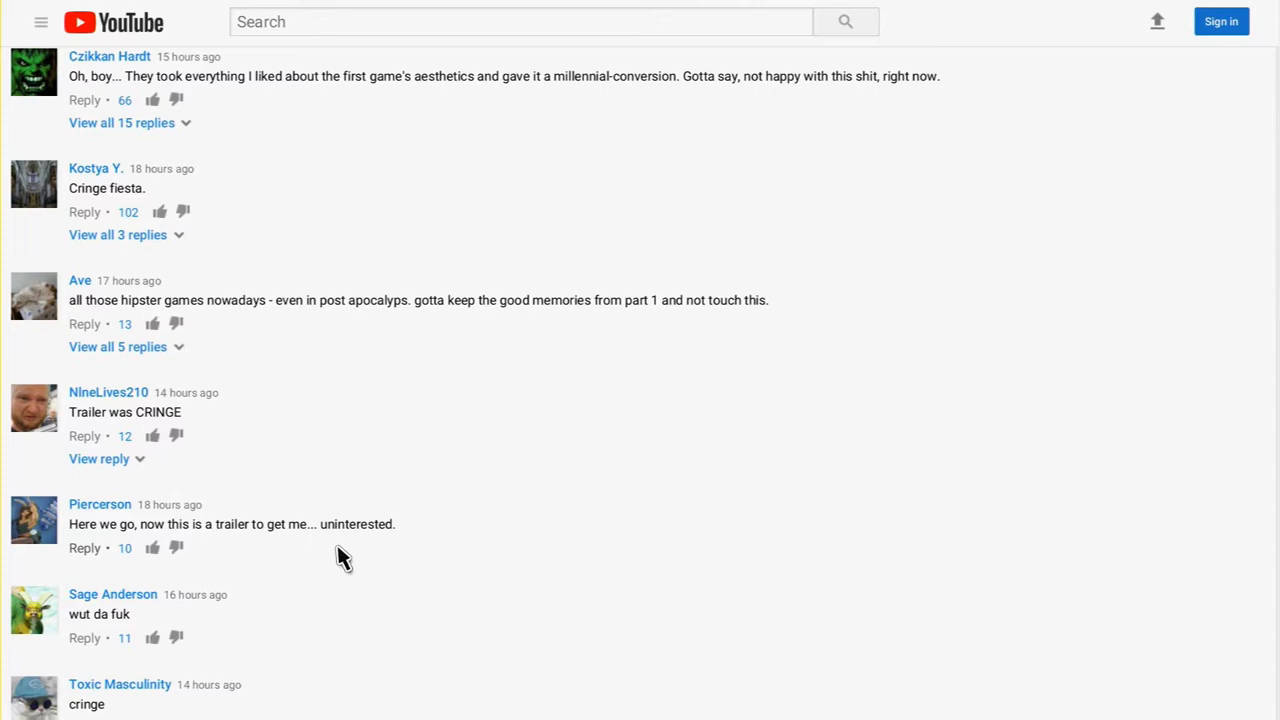
pyautogui.scroll(-3)
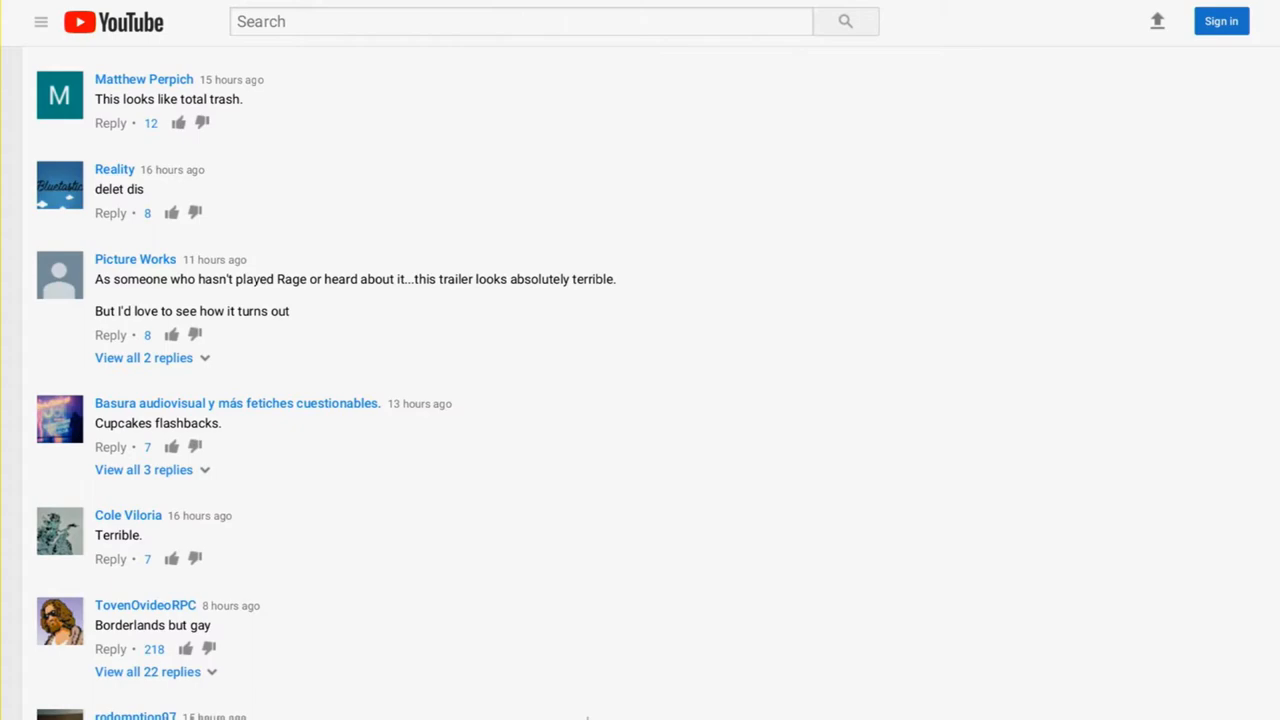
pyautogui.scroll(-3)
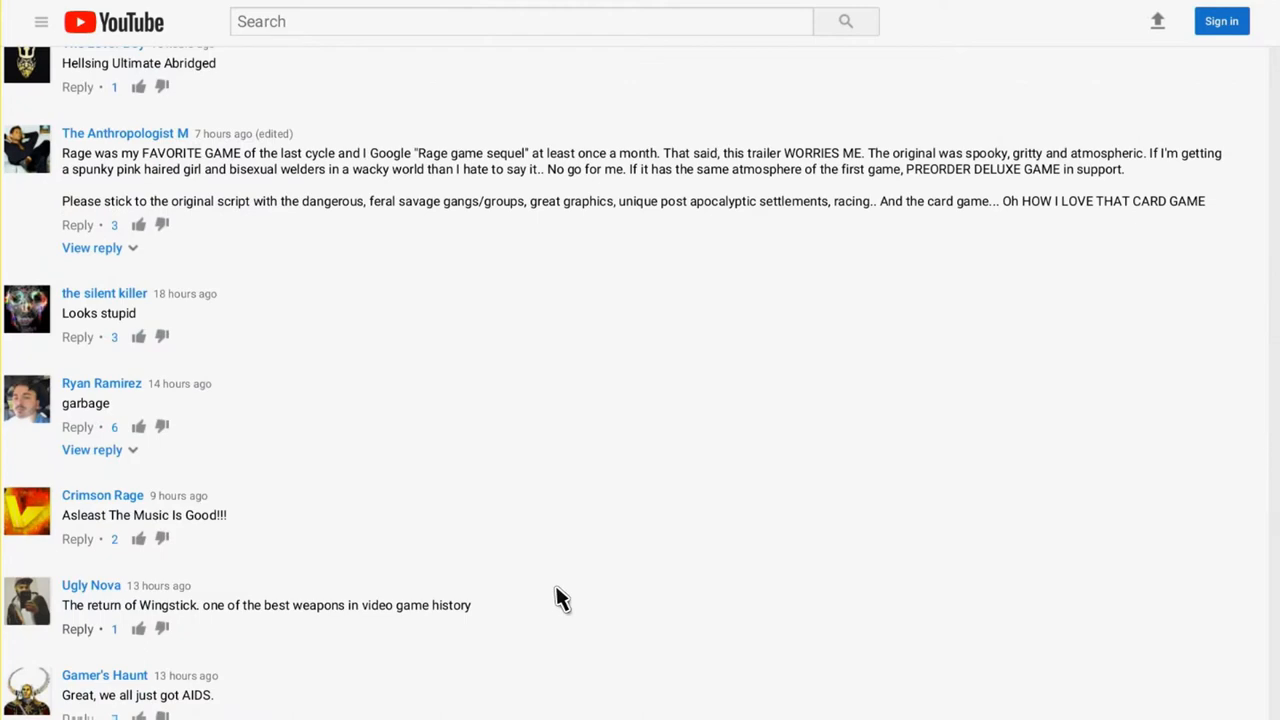
pyautogui.scroll(-3)
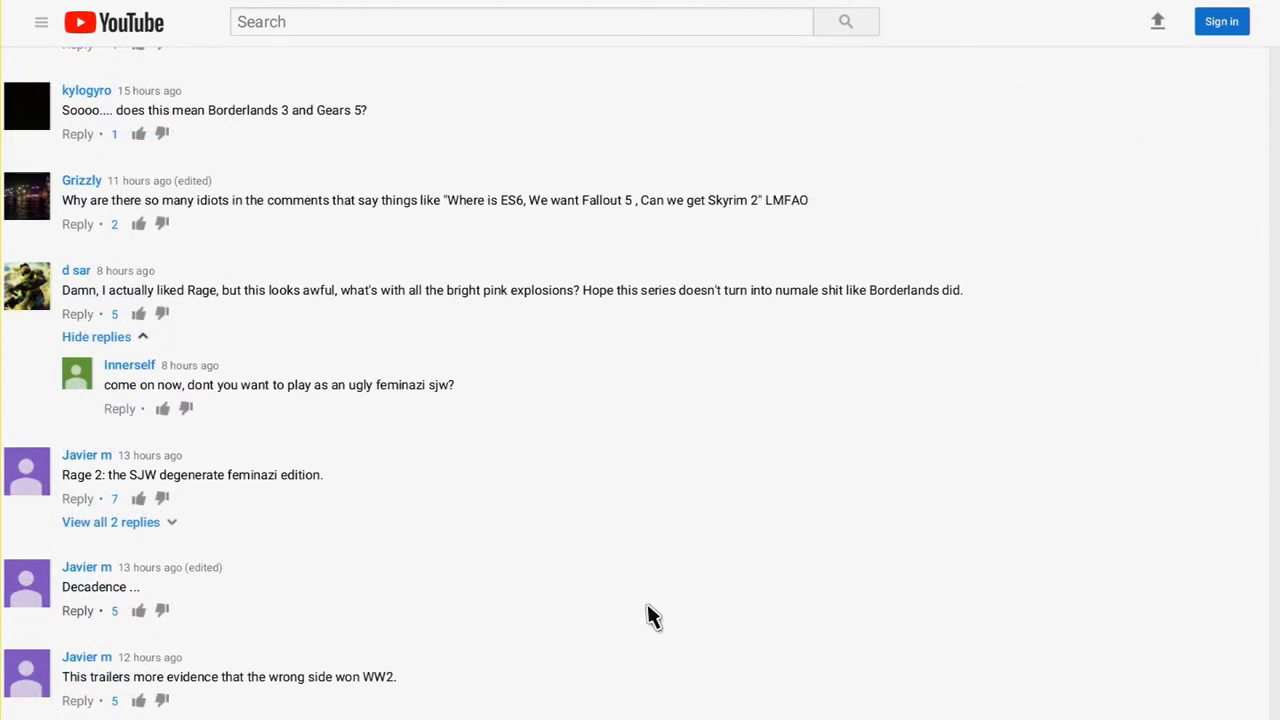